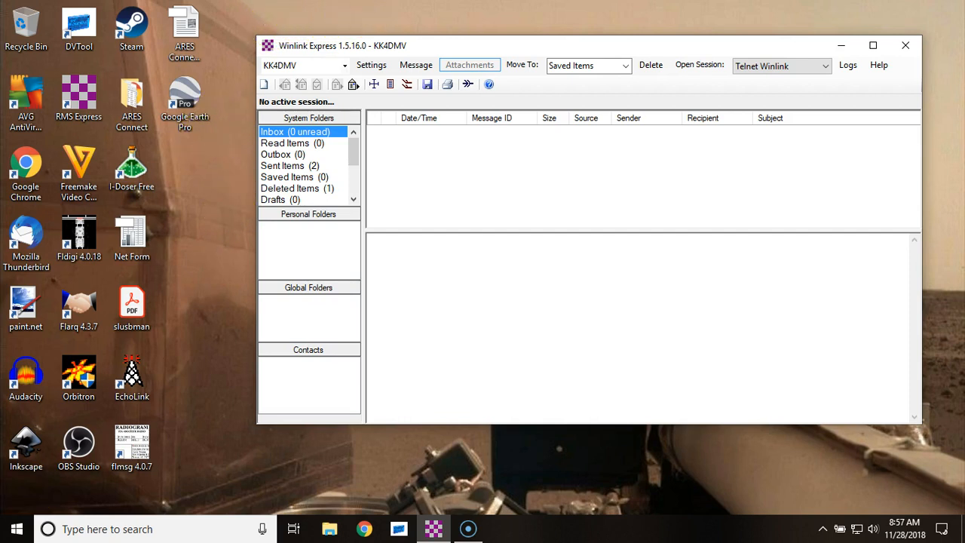
mouse_move(362, 49)
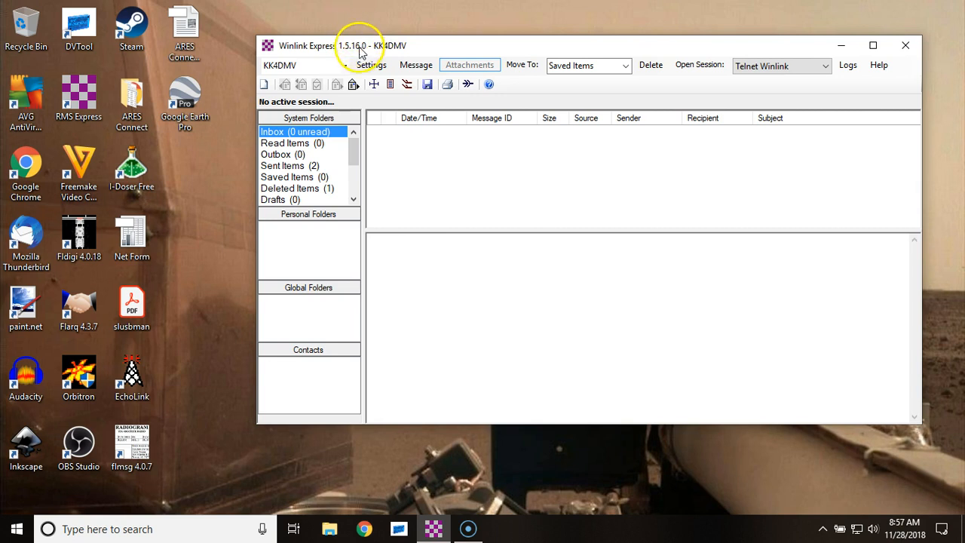
mouse_move(361, 51)
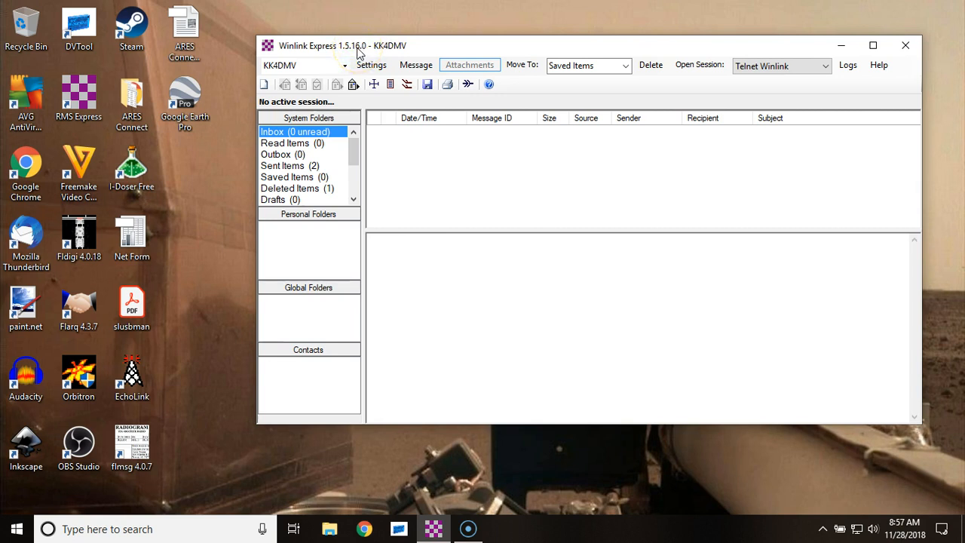
mouse_move(335, 60)
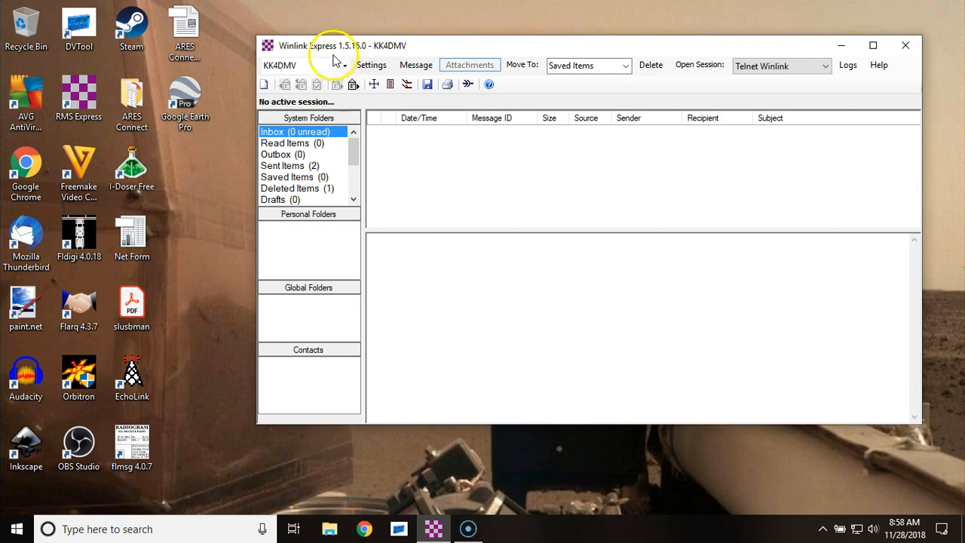
mouse_move(264, 83)
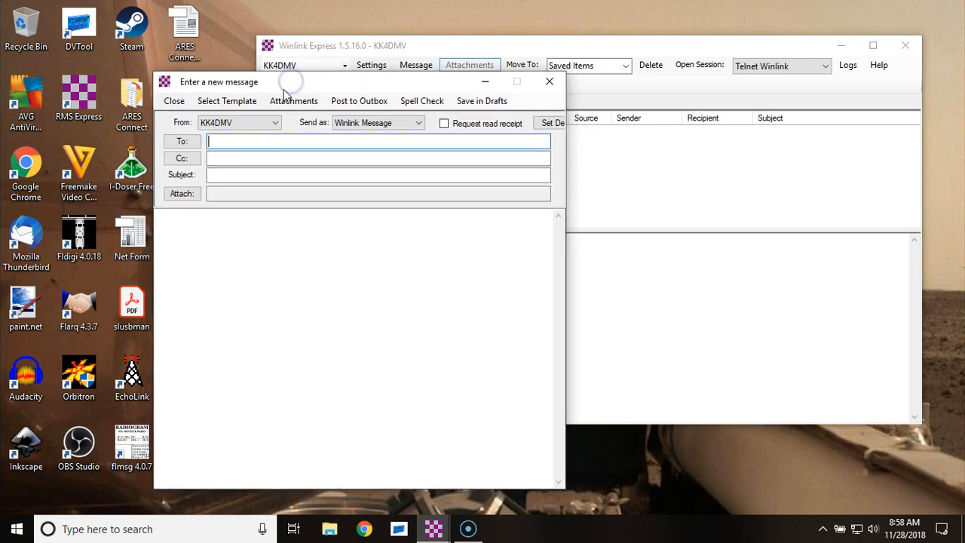
mouse_move(237, 97)
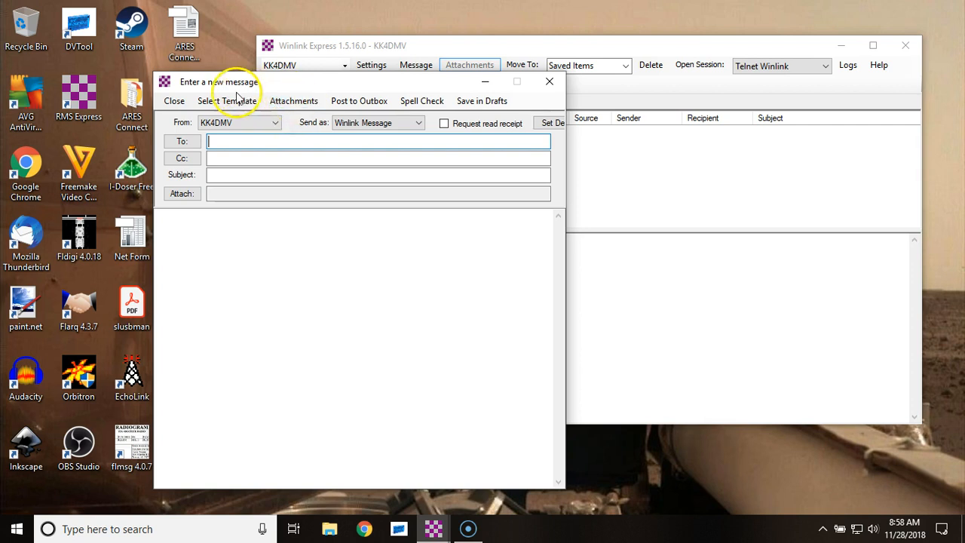
mouse_move(200, 76)
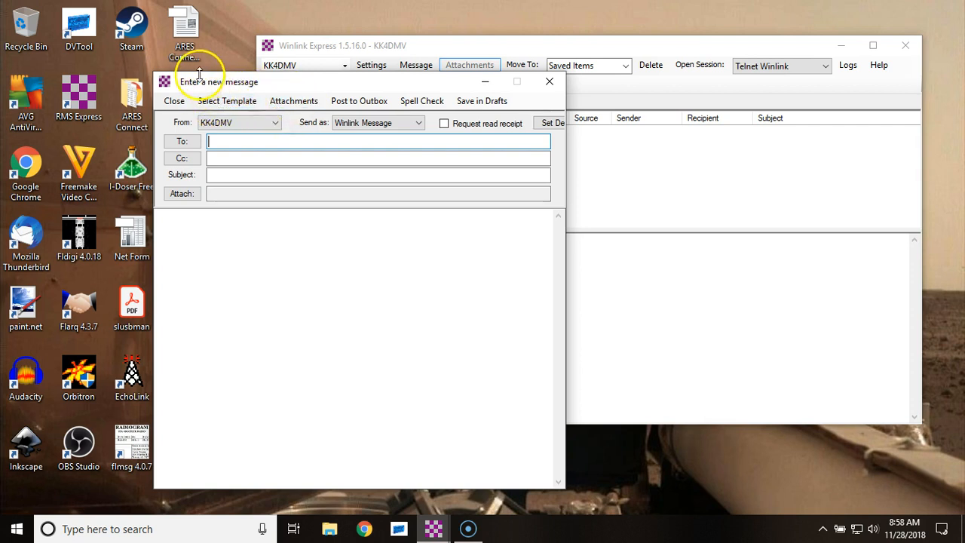
mouse_move(228, 100)
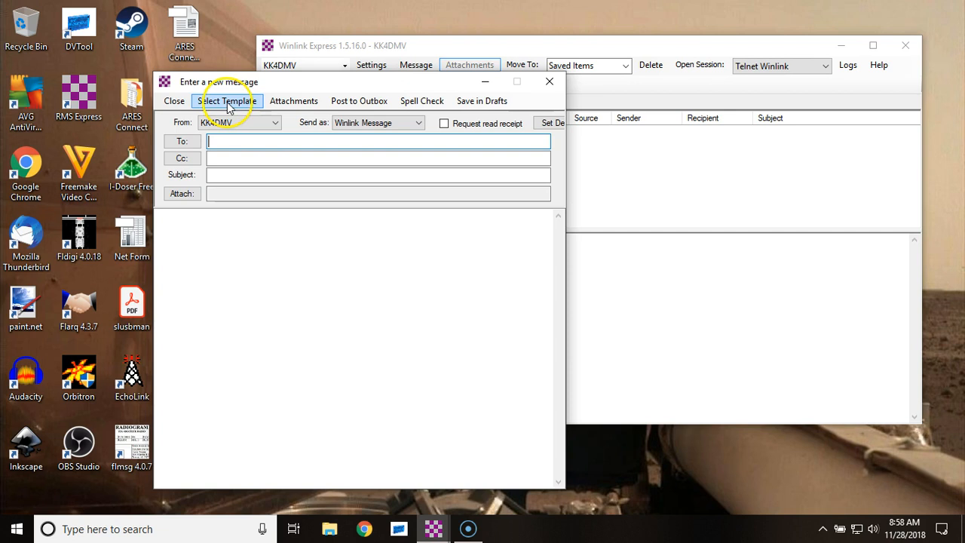
- Open Select Template, then expand Standard Templates and ICS_USA_Forms to reveal ICS213_Initial
click(227, 100)
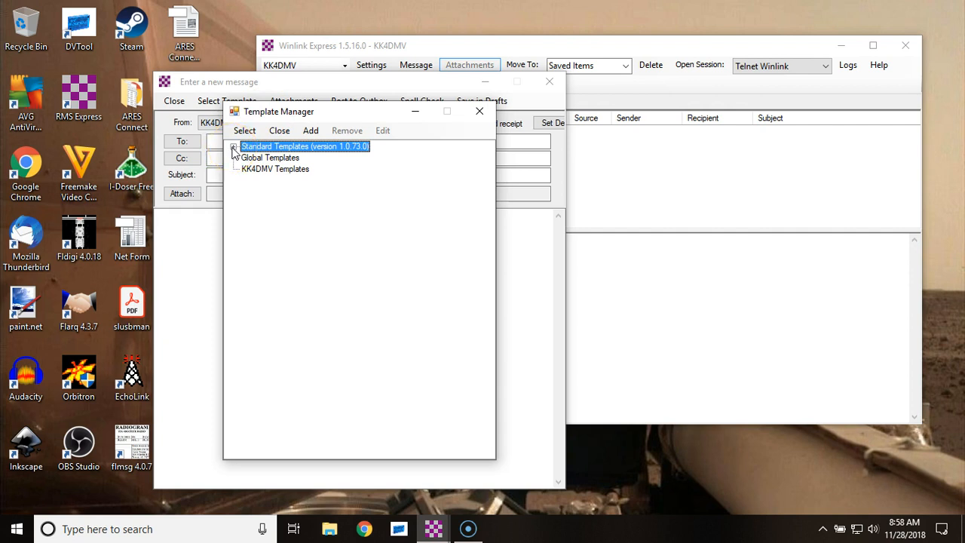
click(235, 146)
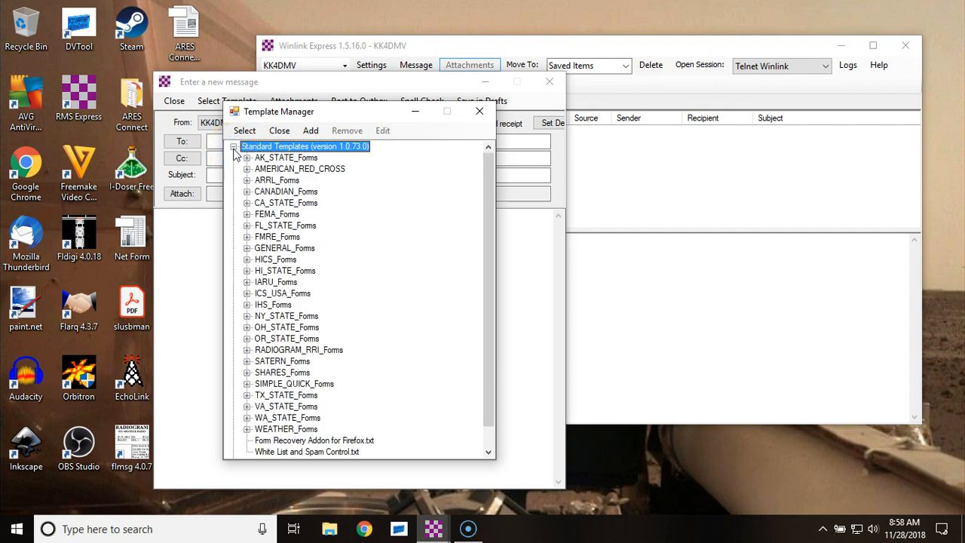
mouse_move(264, 297)
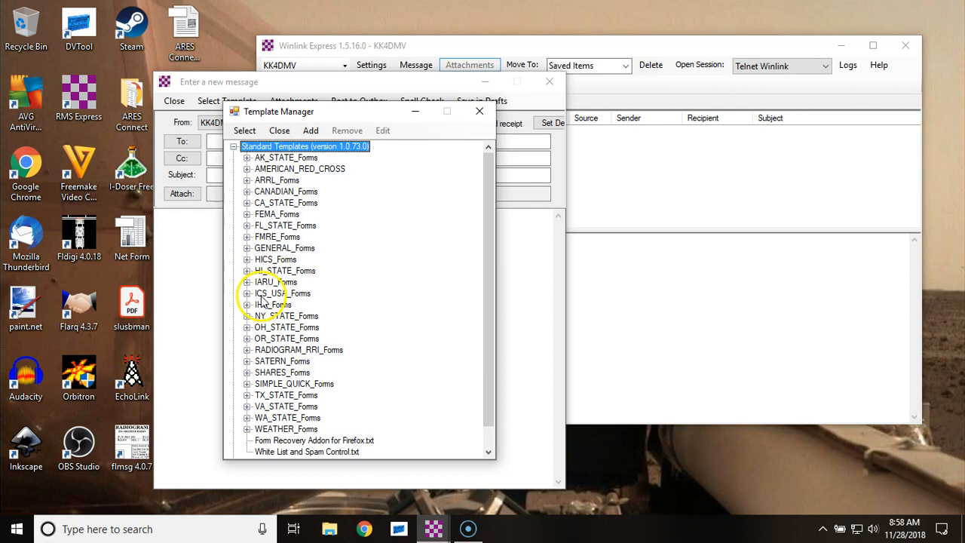
mouse_move(272, 293)
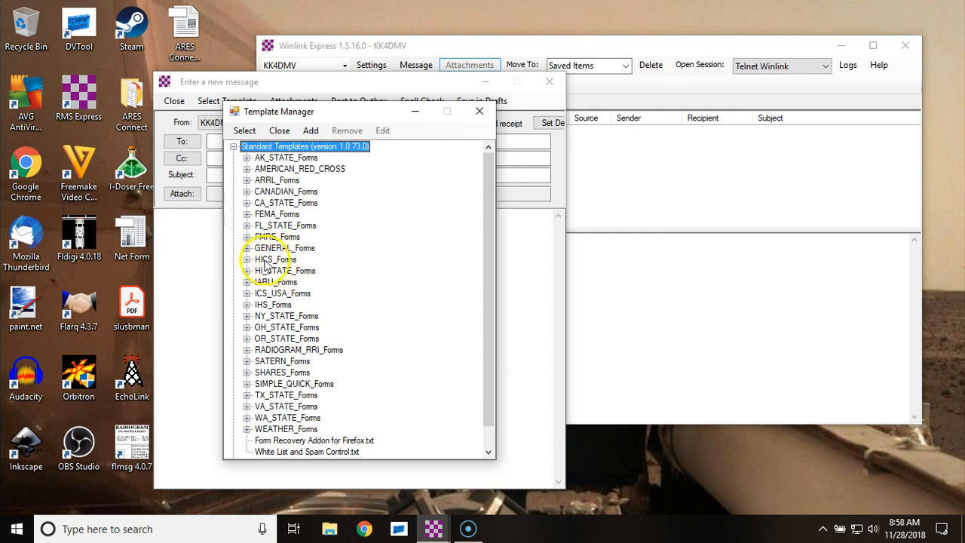
mouse_move(255, 300)
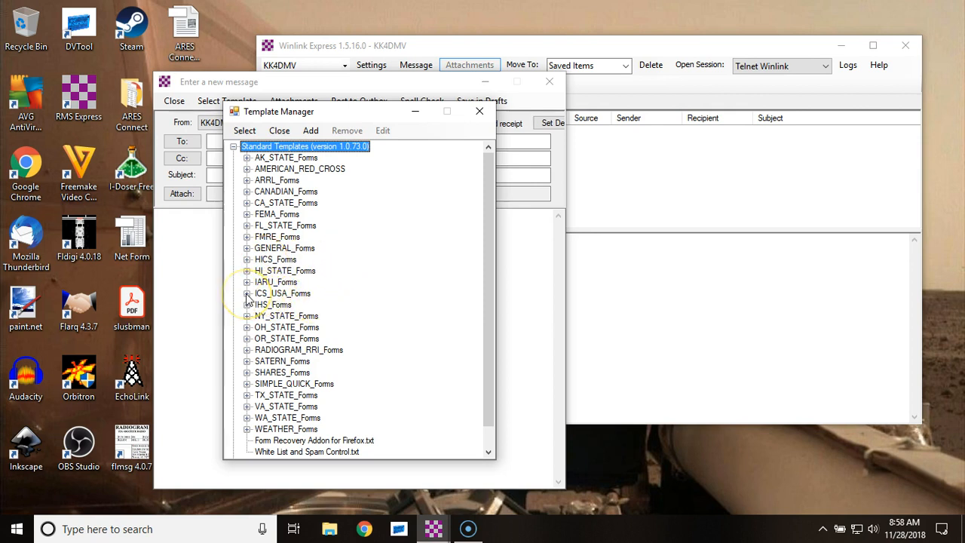
click(247, 293)
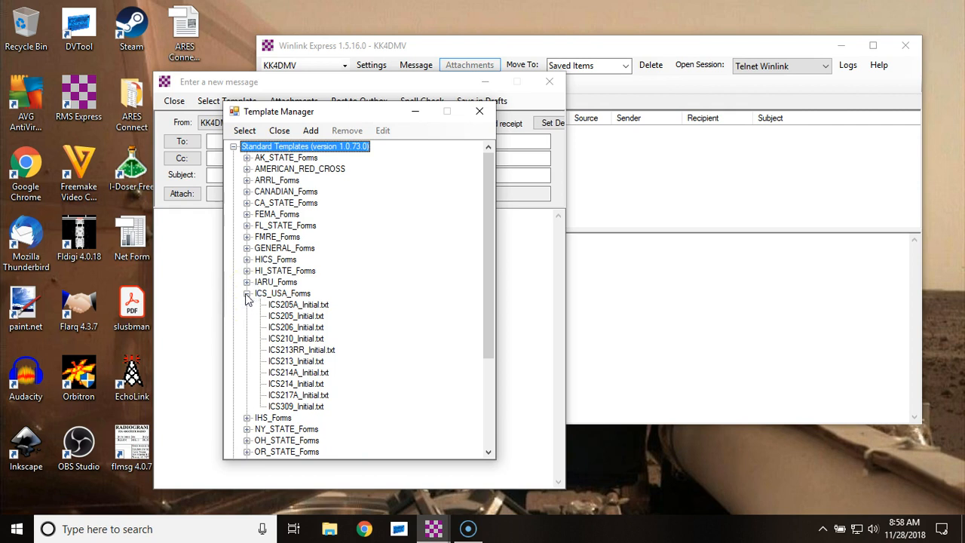
mouse_move(245, 326)
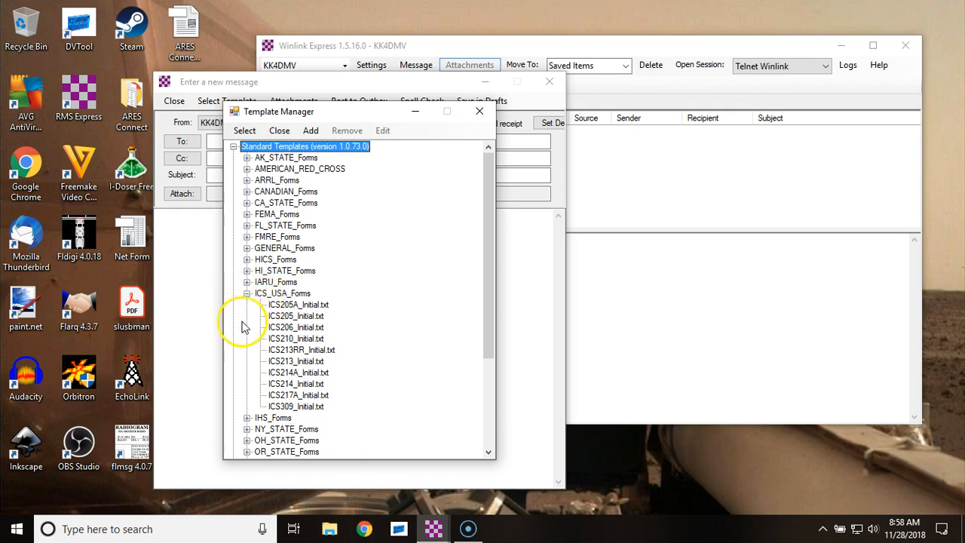
mouse_move(252, 368)
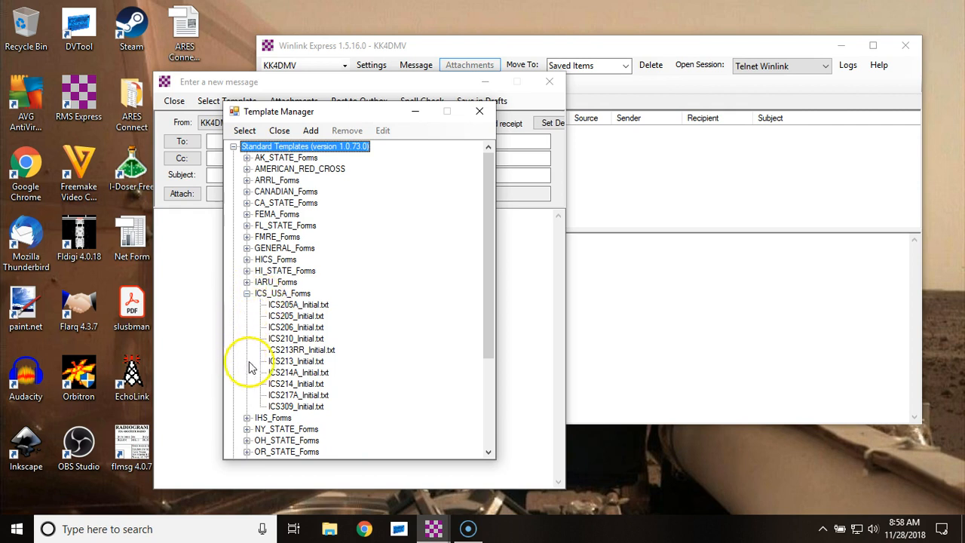
mouse_move(290, 365)
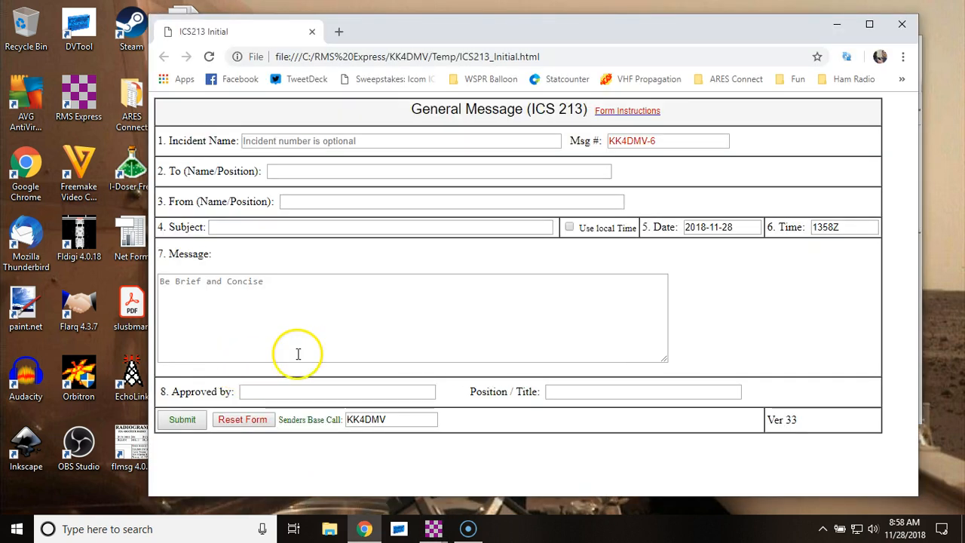
mouse_move(418, 36)
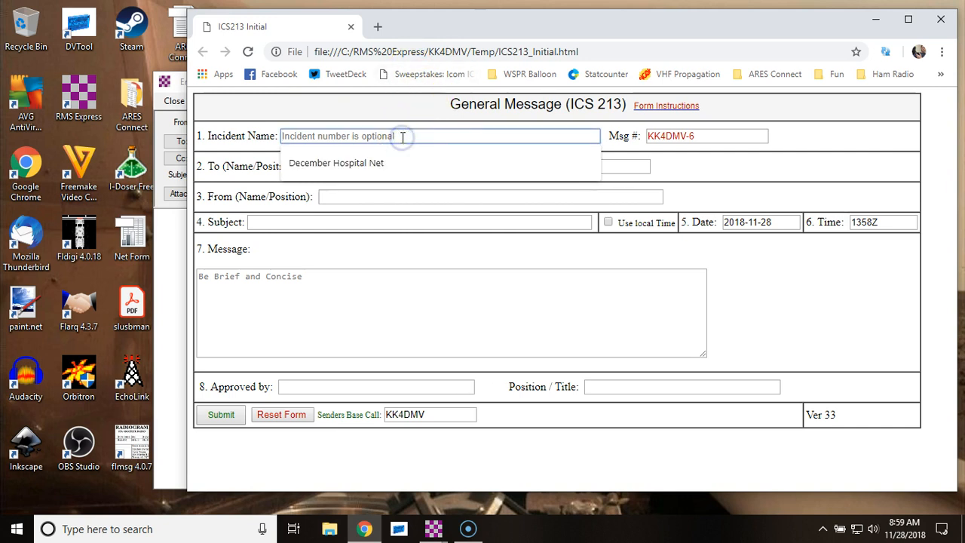
mouse_move(343, 122)
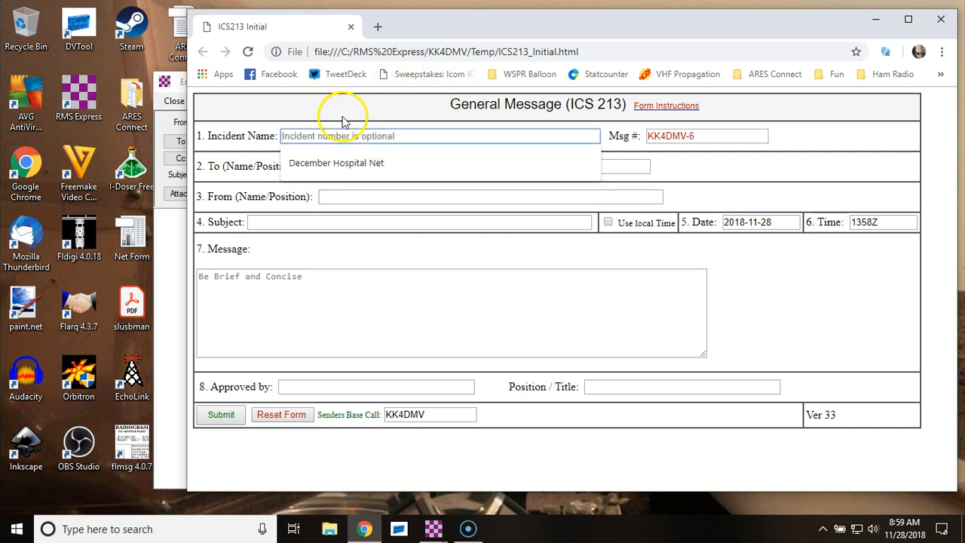
- Fill Incident Name with the autocomplete suggestion 'December Hospital Net'
click(336, 163)
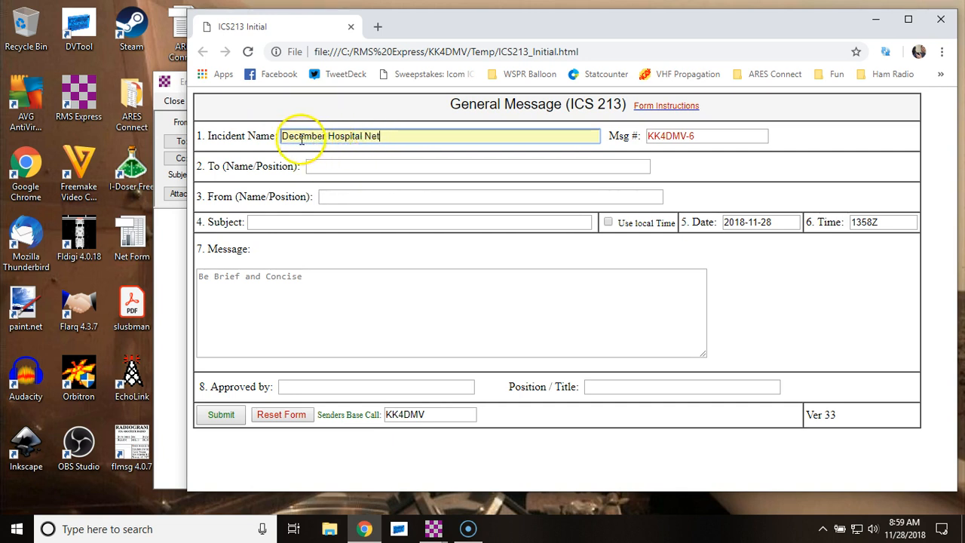
click(478, 166)
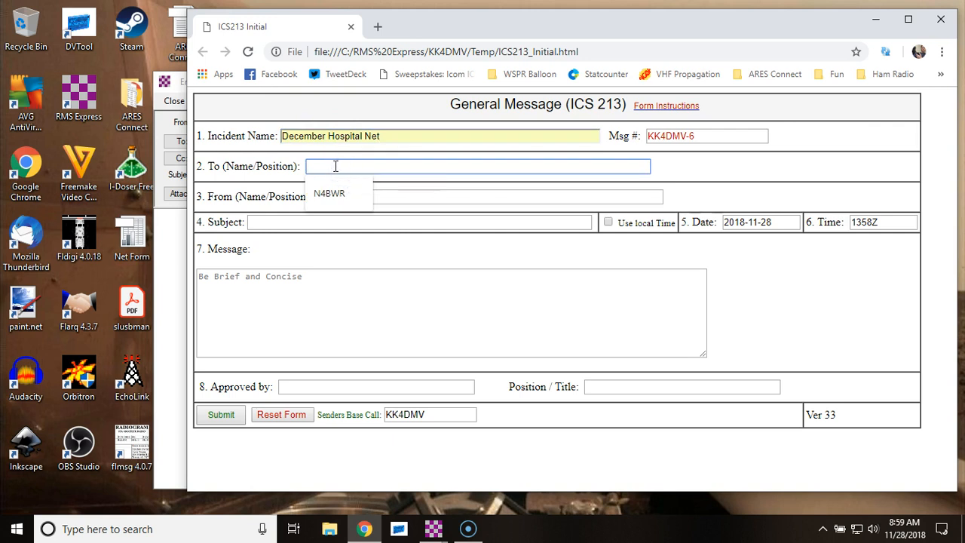
text(W)
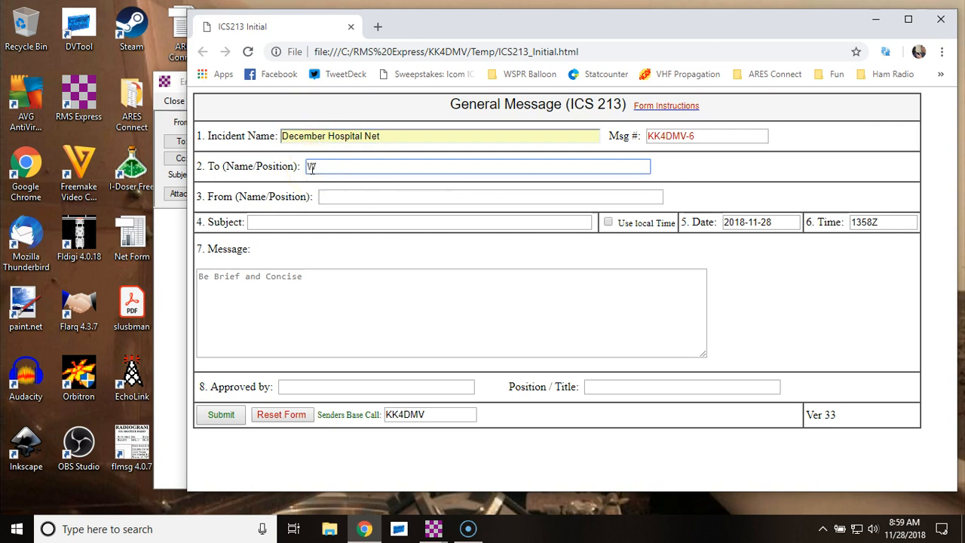
text(4HBS)
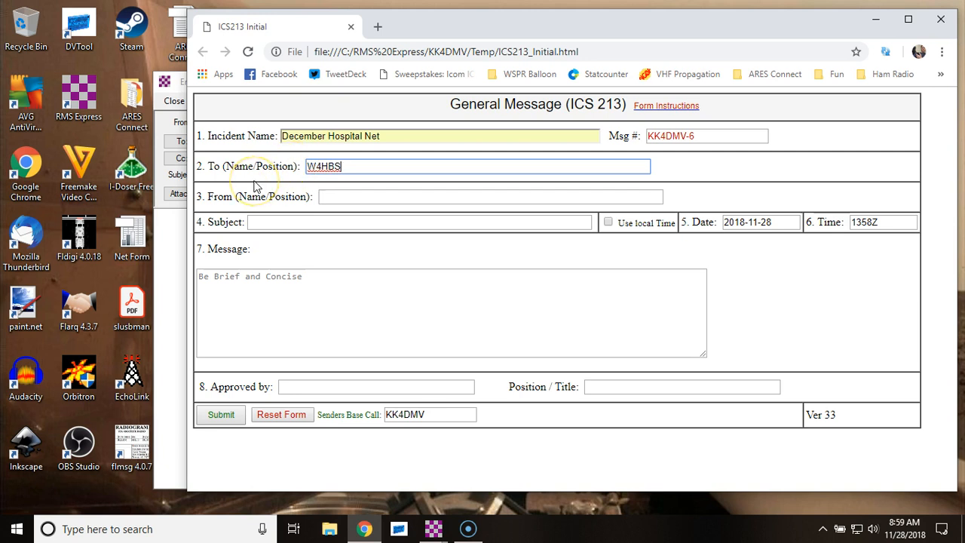
key(BackSpace)
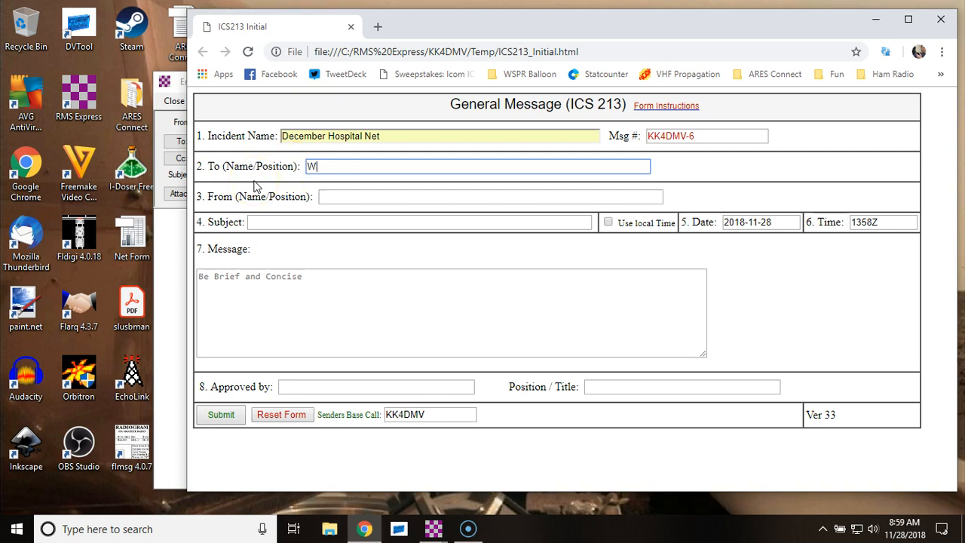
text(NS)
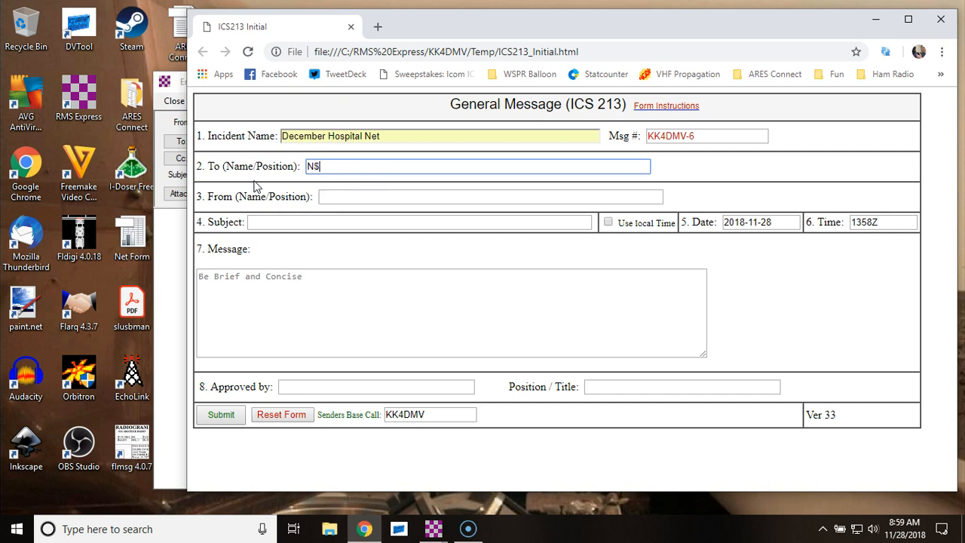
text(N4BWR)
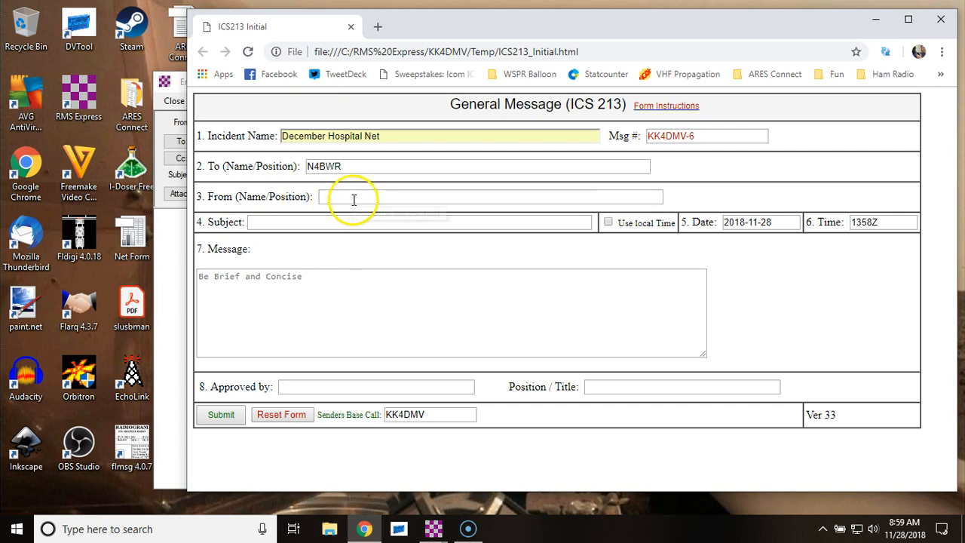
- Type 'KK4DMV - Tanner Medical Center' into the 'From (Name/Position)' field
text(KK4DMV)
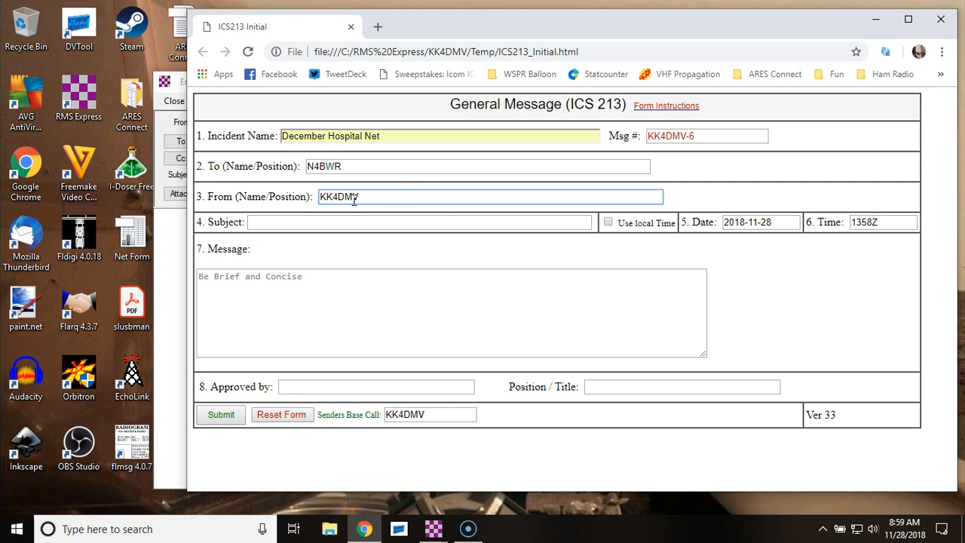
text(-)
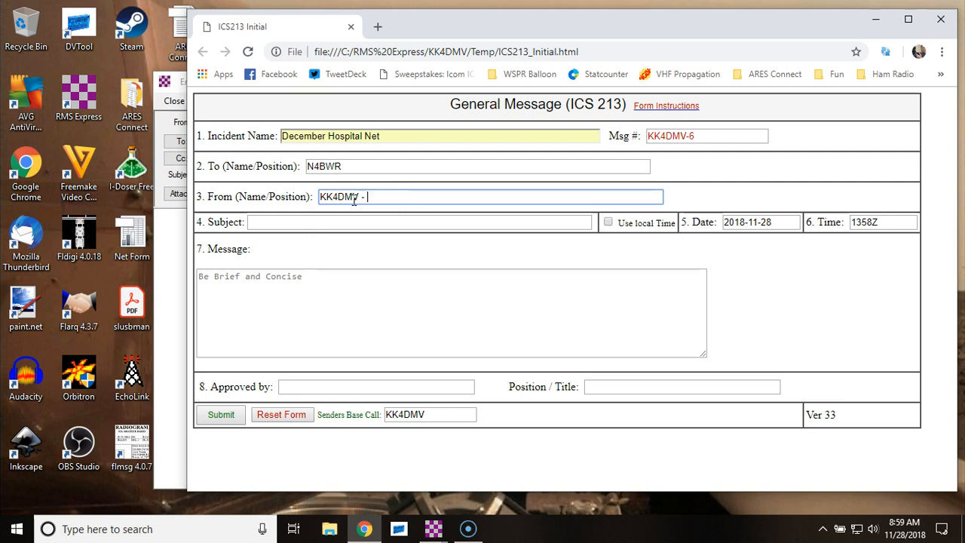
text(T)
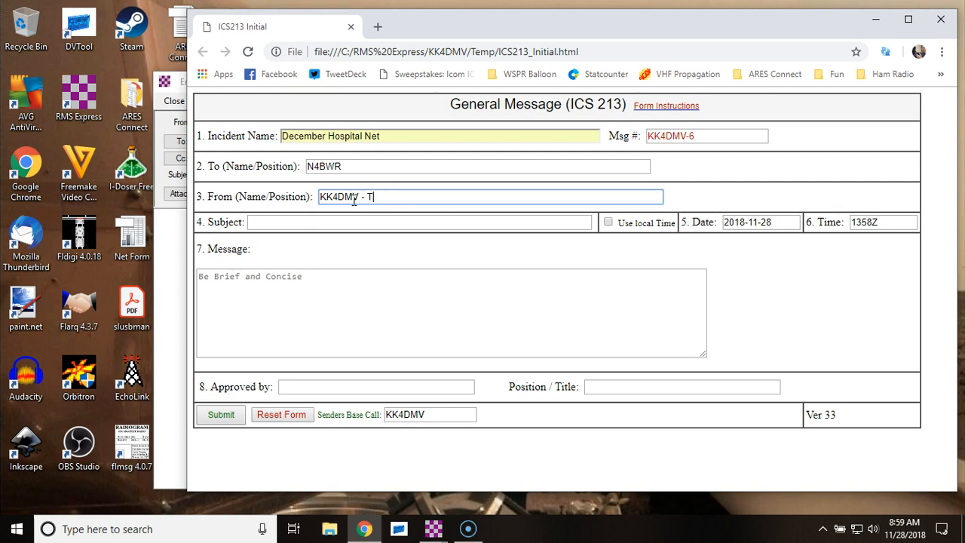
text(anner Me)
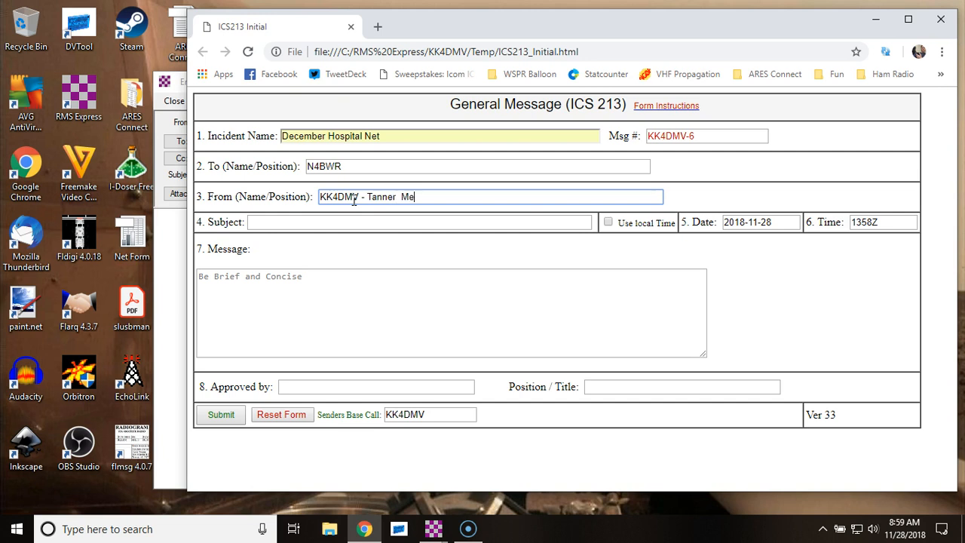
text(dical Center)
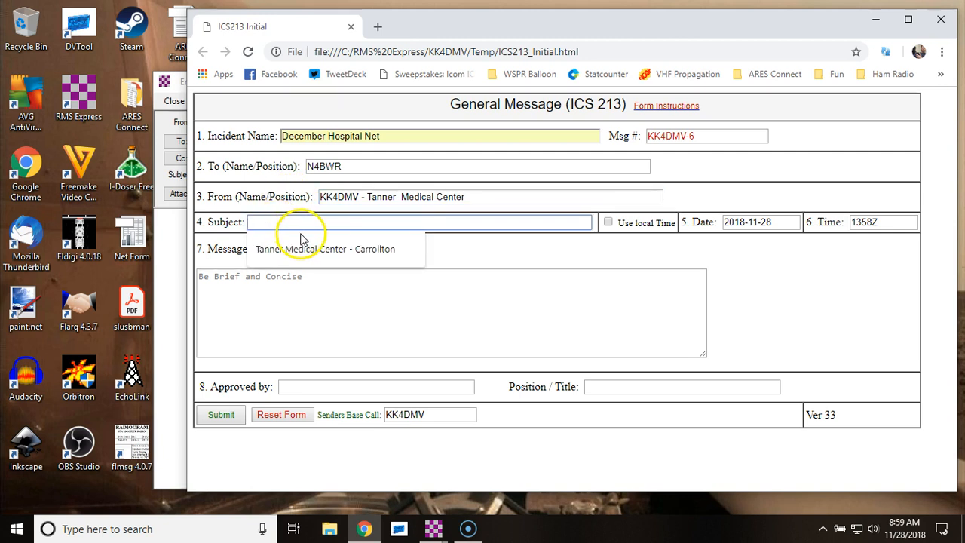
- Autofill subject 'Tanner Medical Center - Carrollton' and type the fully-operational station message naming the operators
click(325, 249)
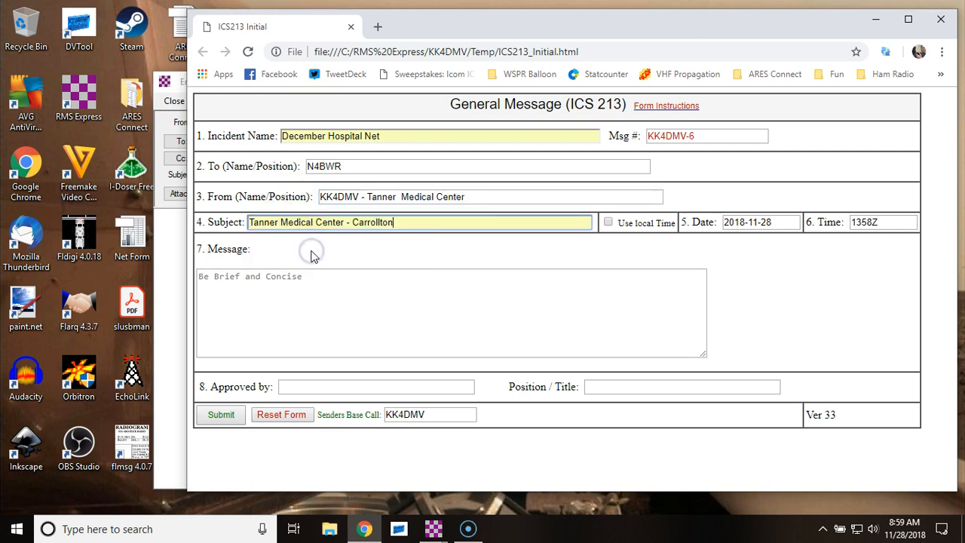
mouse_move(463, 236)
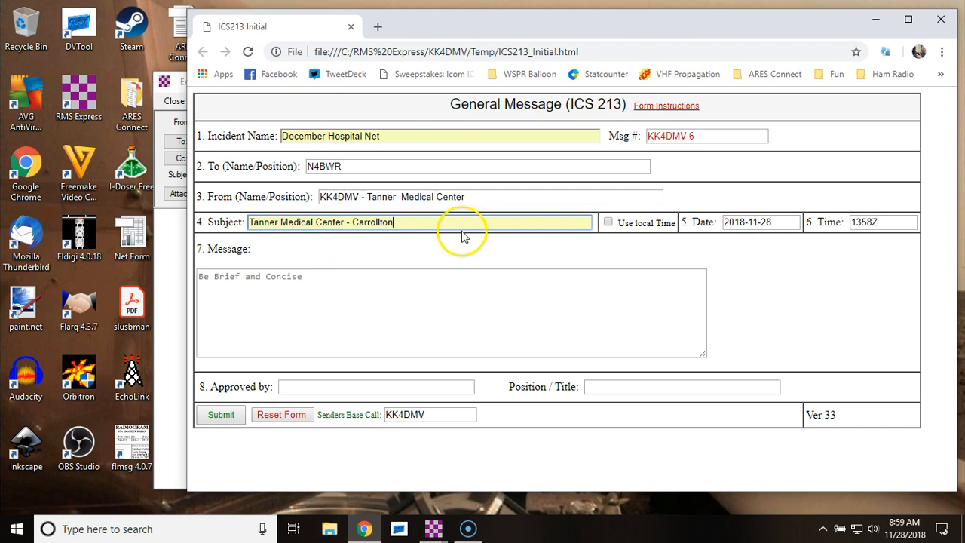
mouse_move(389, 284)
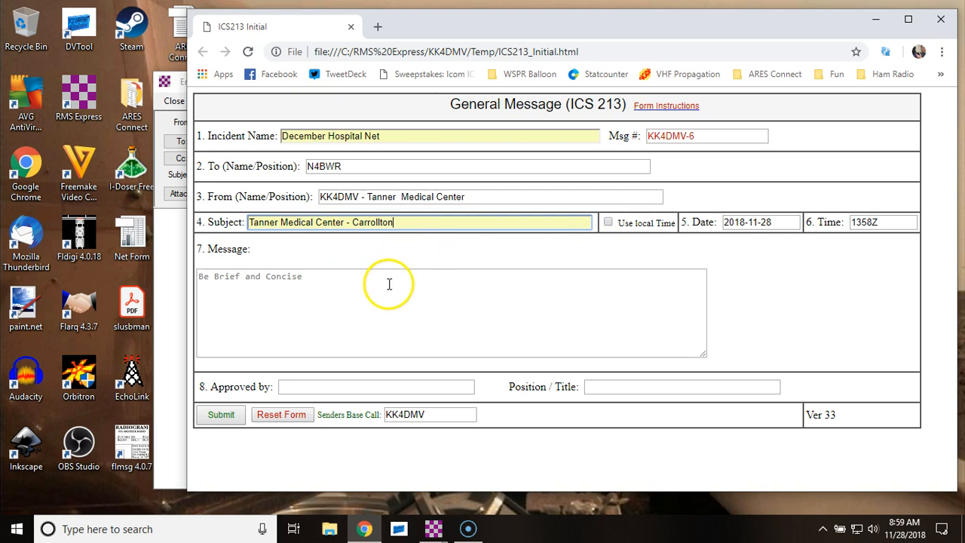
mouse_move(266, 288)
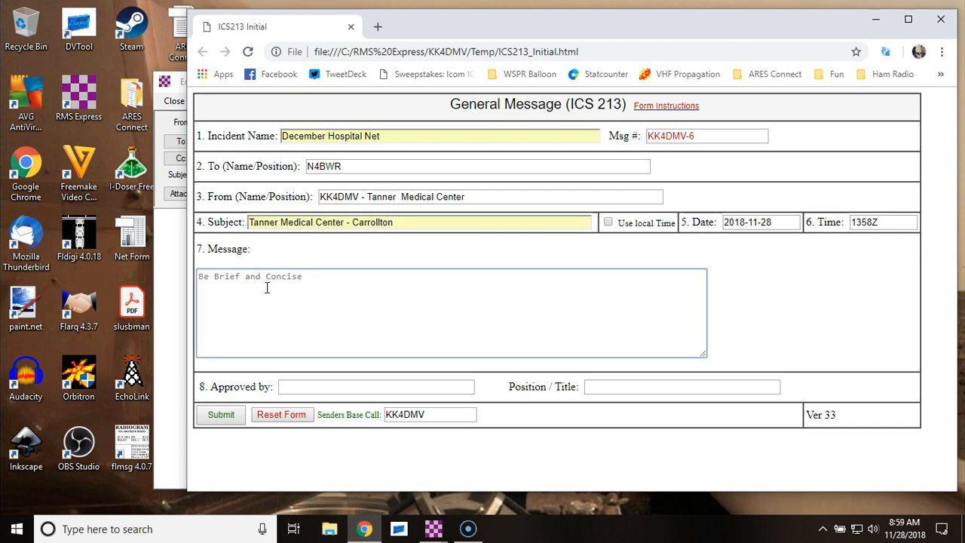
text(s)
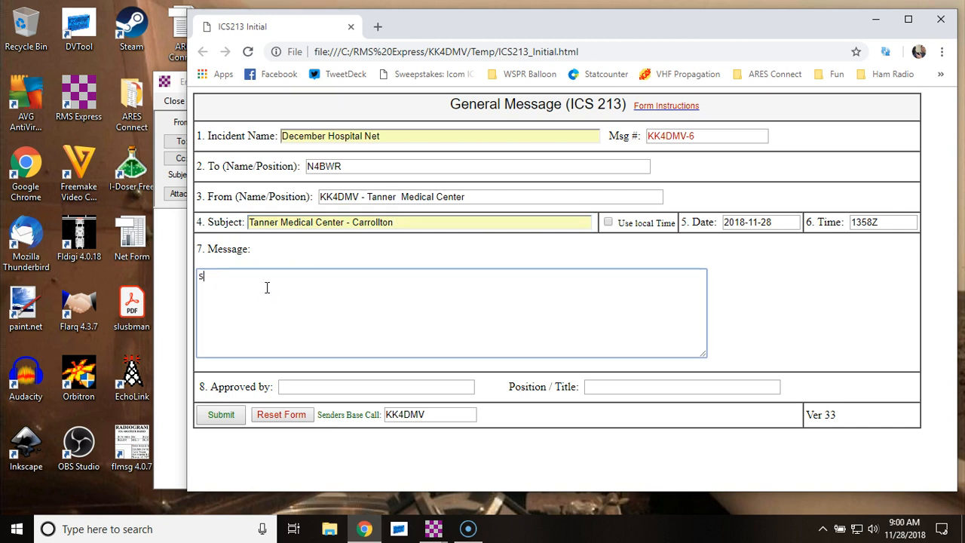
text(tation is full)
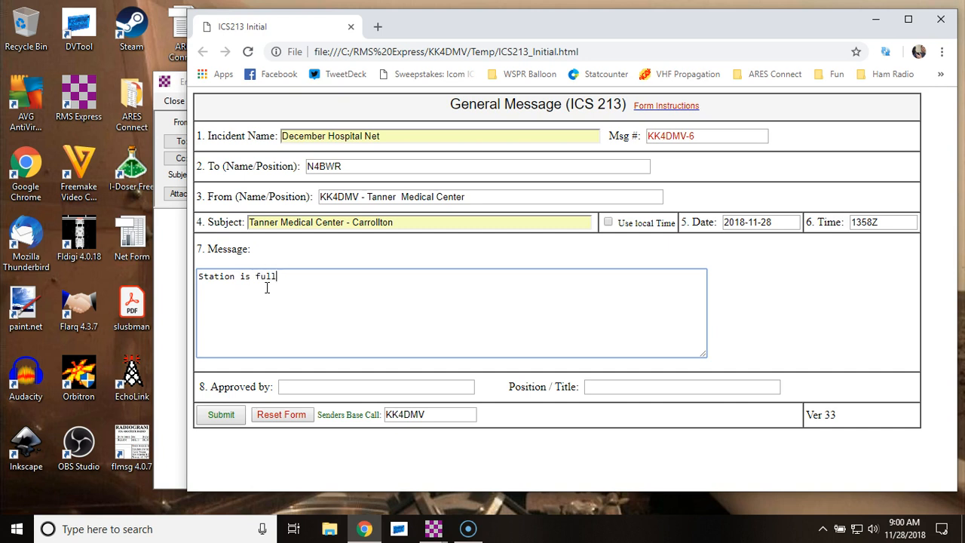
text(y operata)
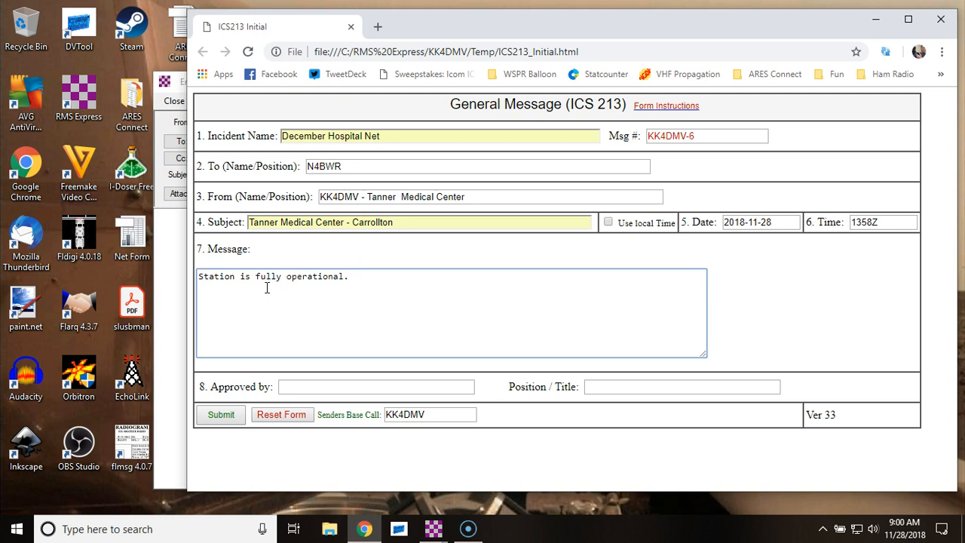
text(W)
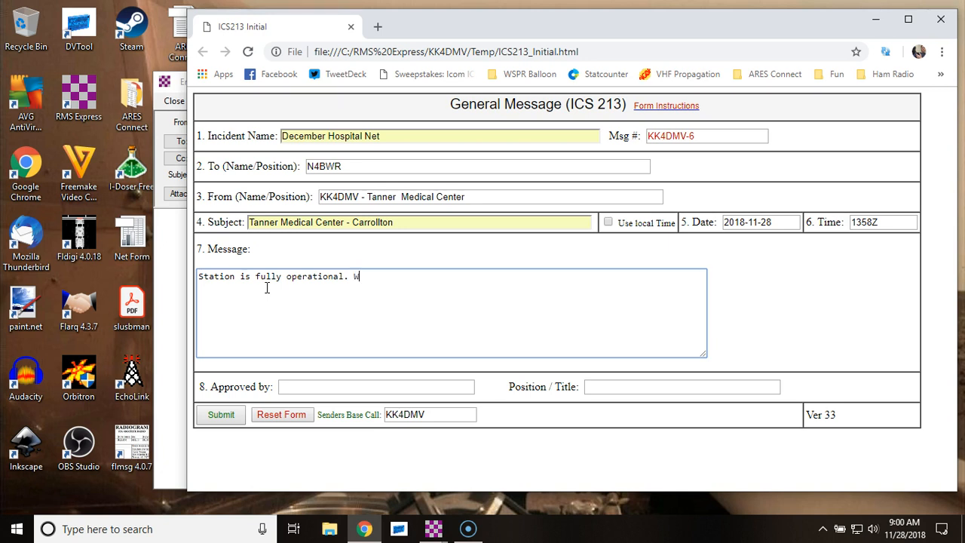
text(D8LQT and N4)
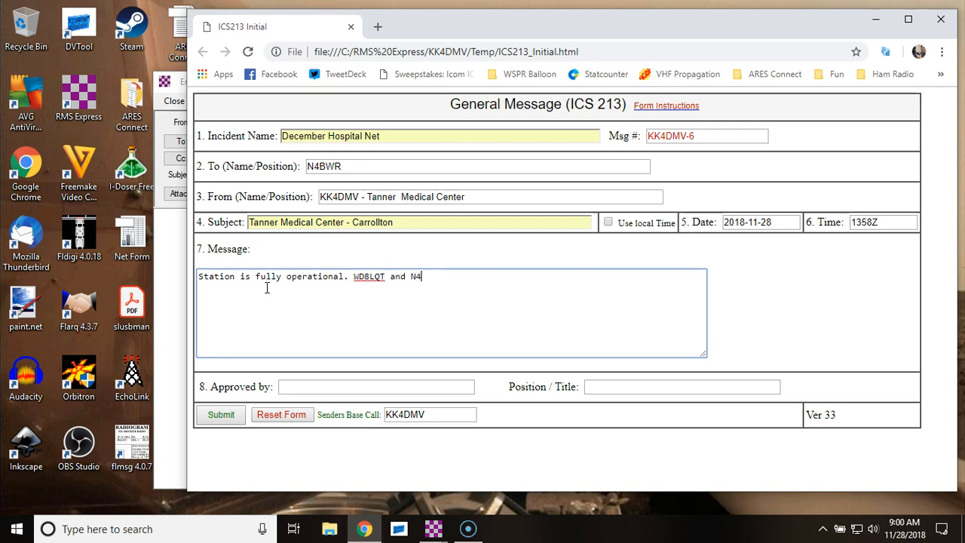
text(BWR we)
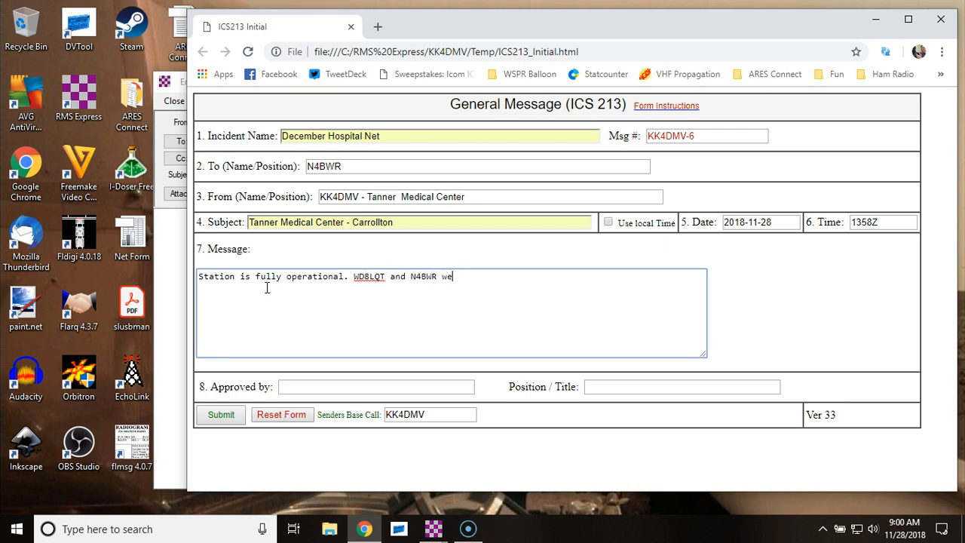
text(re the operator)
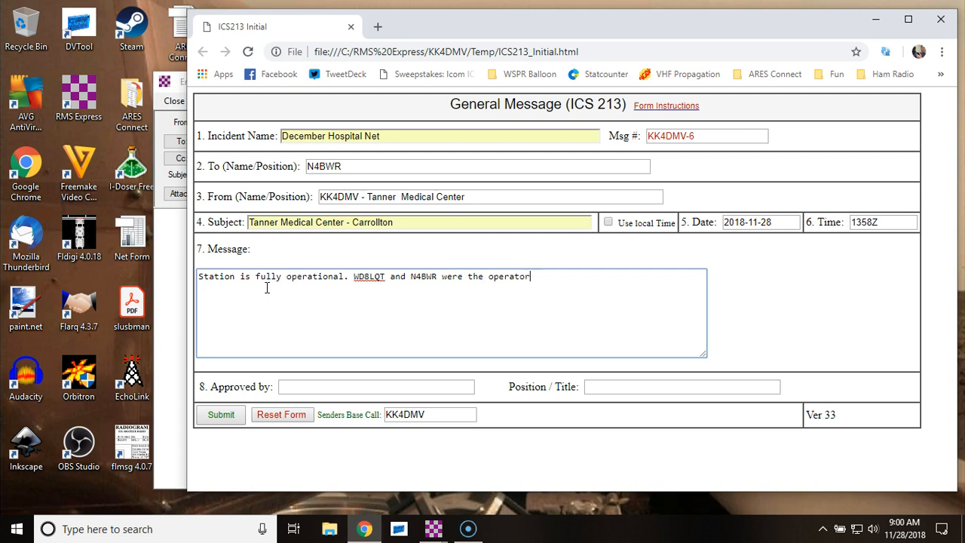
text(s on site.)
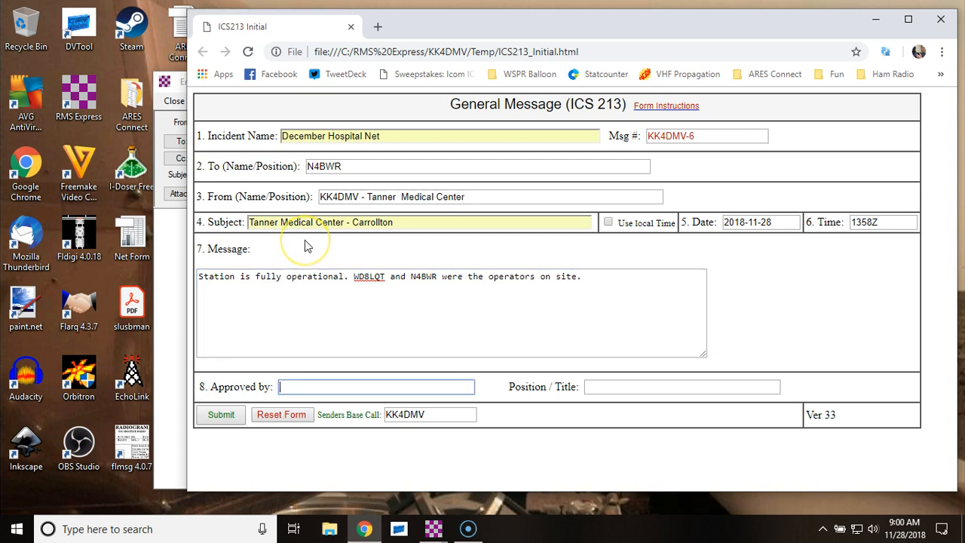
text(N4BW)
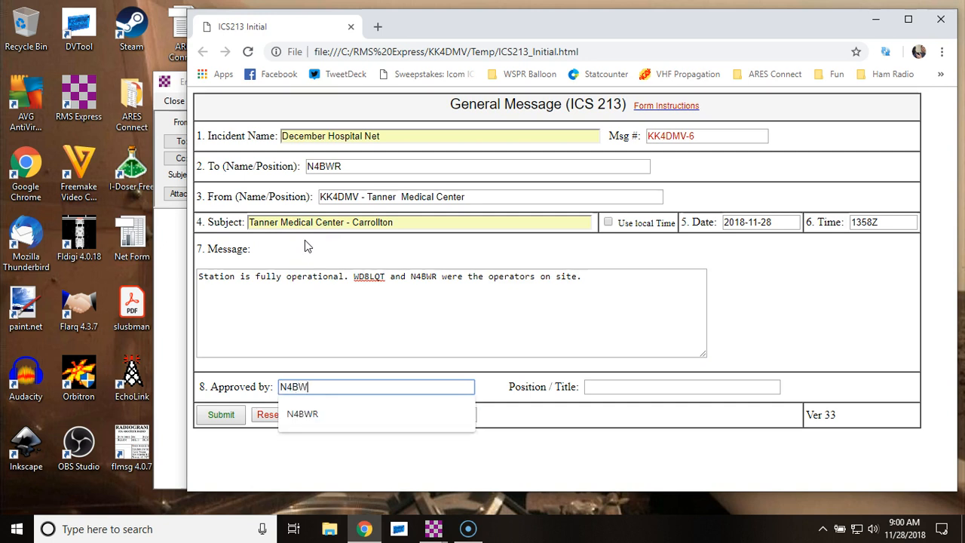
click(302, 413)
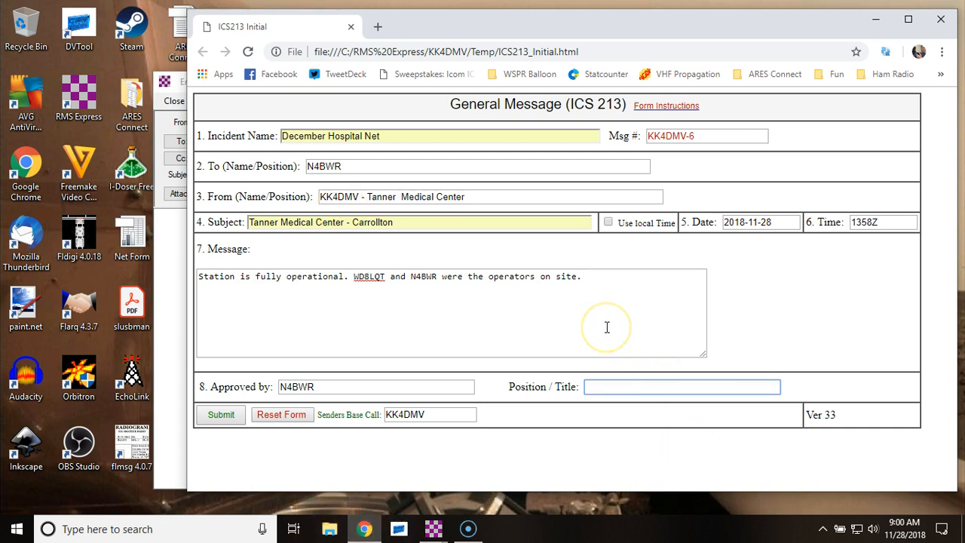
text(AEC)
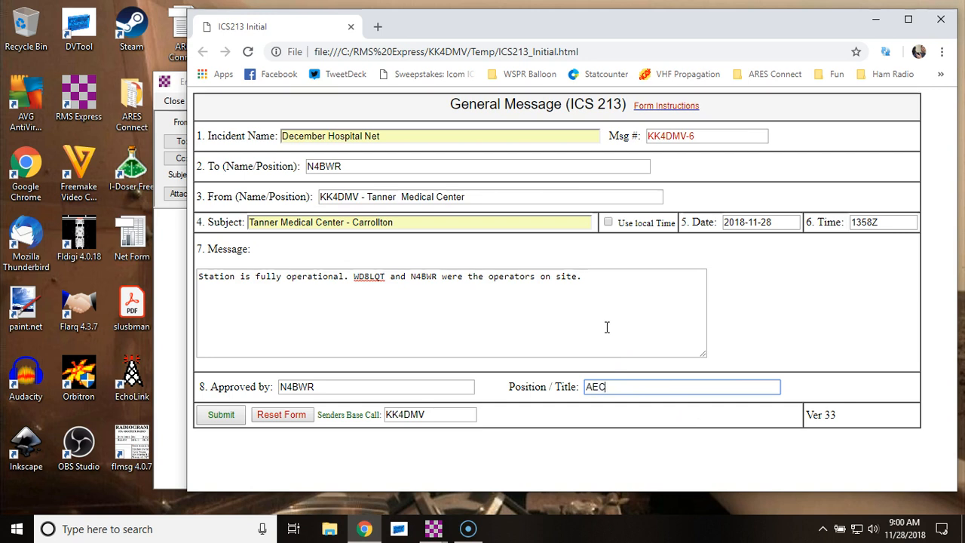
text(- Carroll Cou)
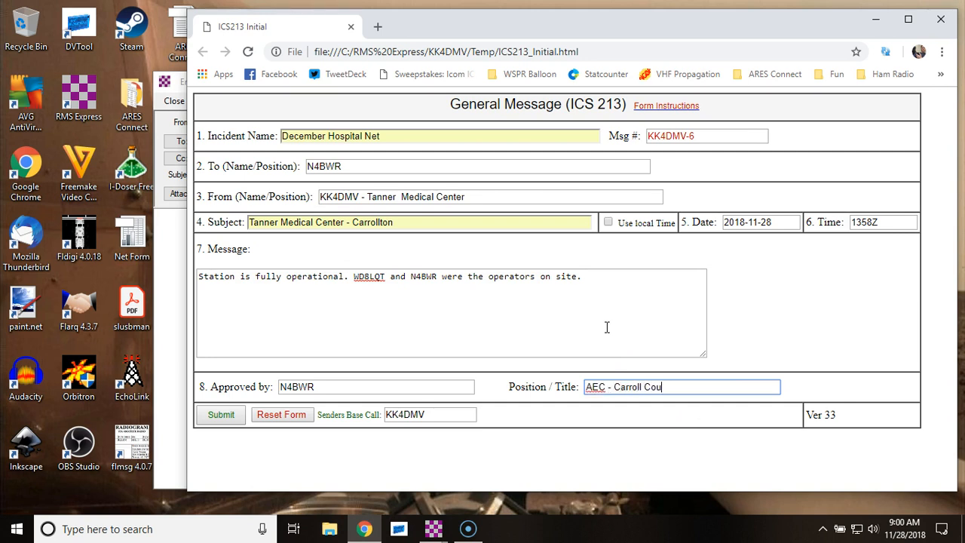
text(nty ARES)
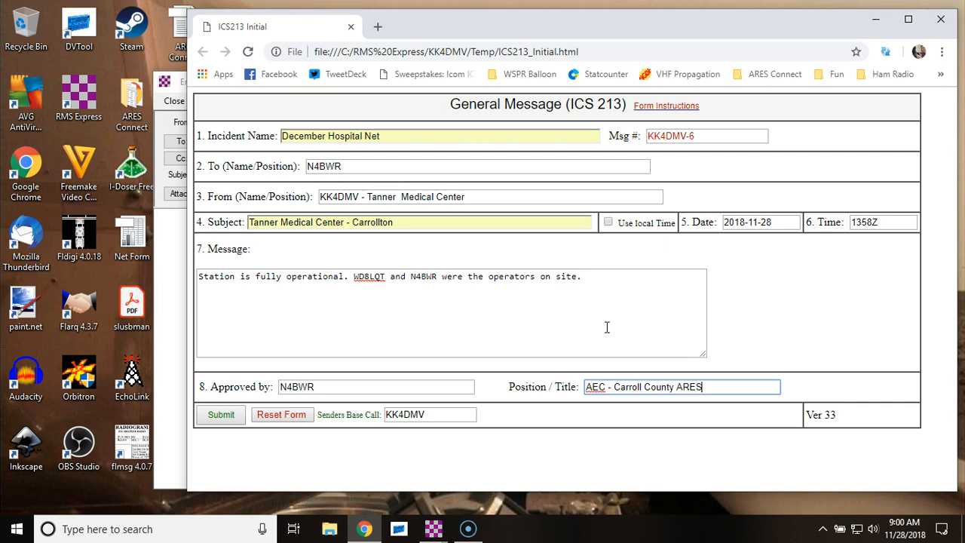
mouse_move(292, 471)
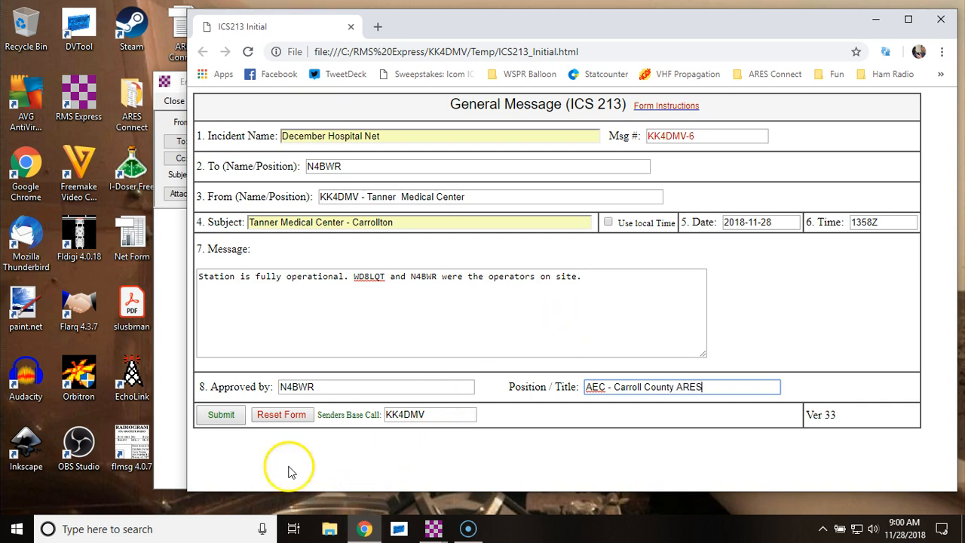
- Submit the ICS 213 form, confirm the 'This page says' notice, and close Chrome
click(221, 413)
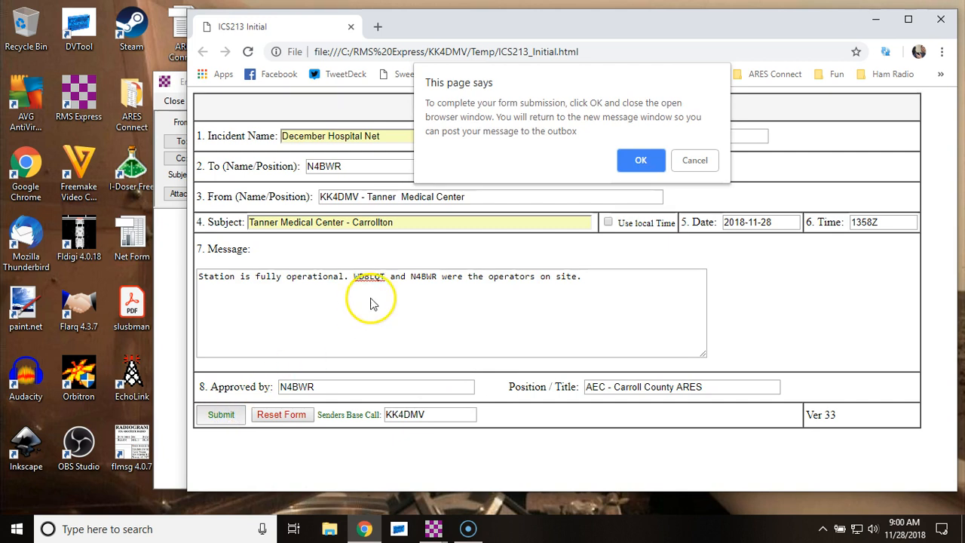
mouse_move(569, 97)
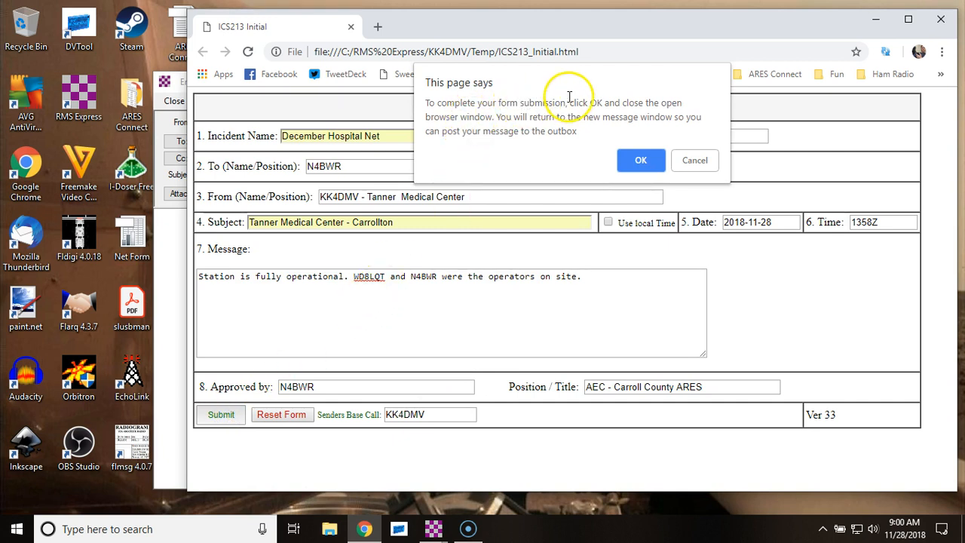
mouse_move(672, 128)
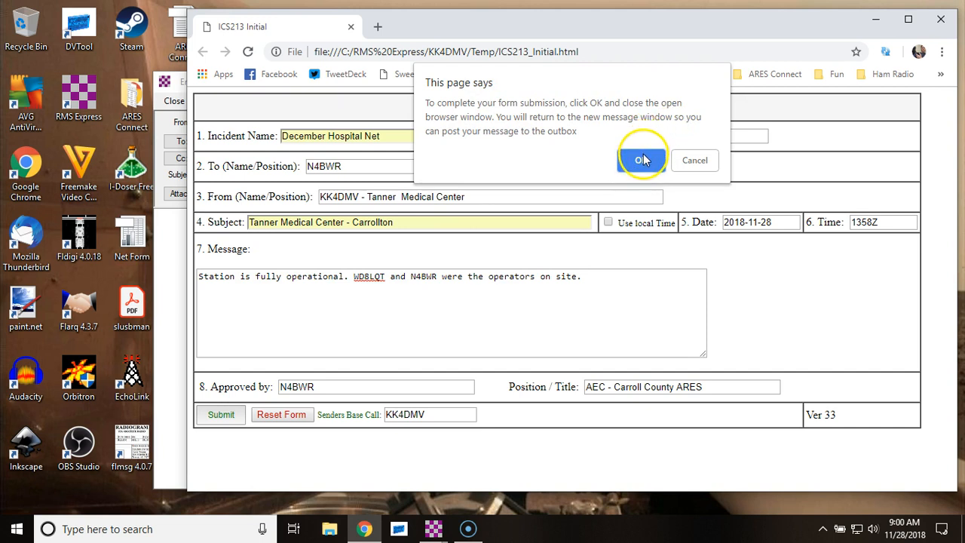
click(641, 160)
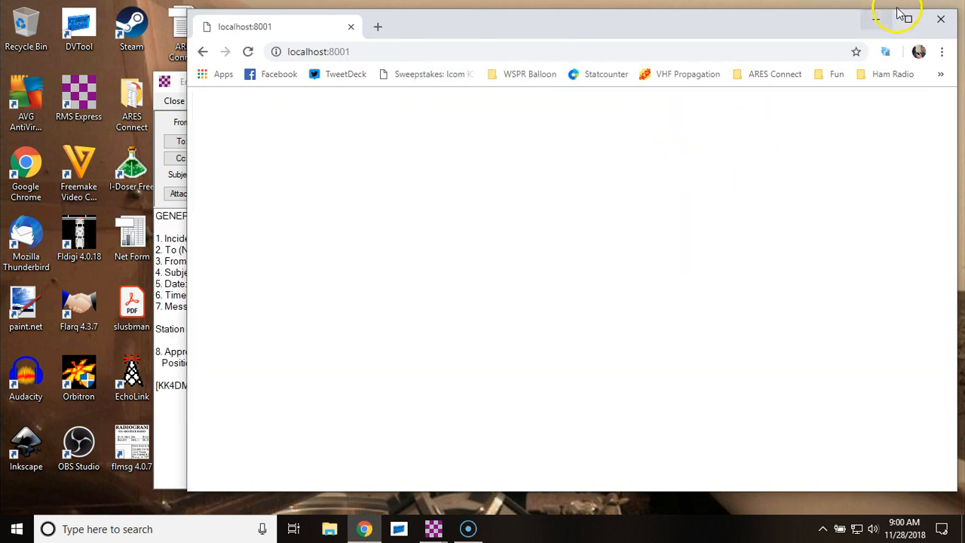
mouse_move(941, 19)
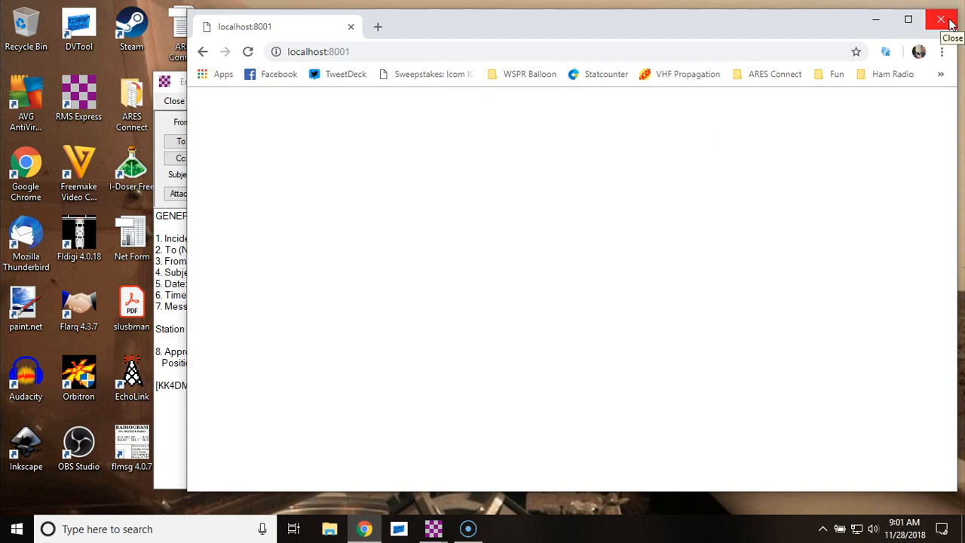
click(940, 19)
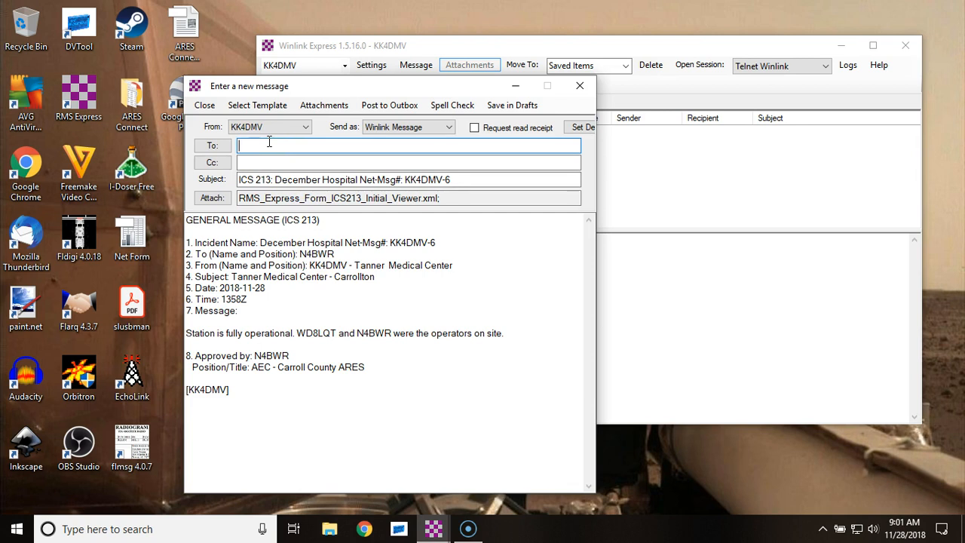
text(W4)
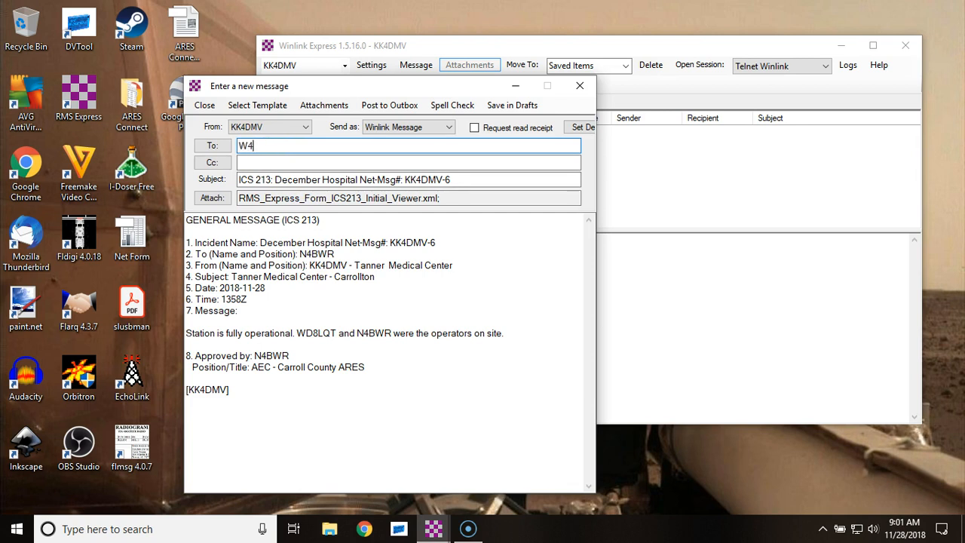
text(HBS)
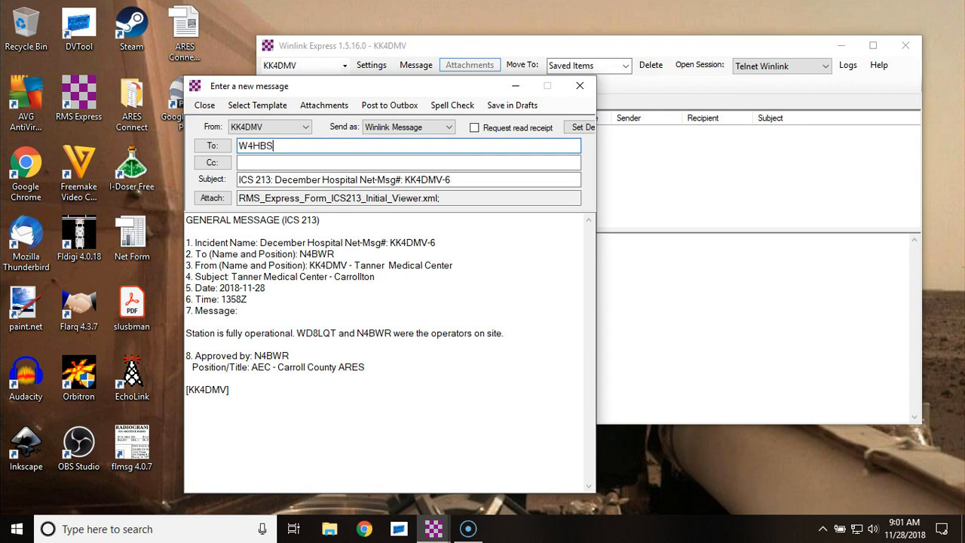
text(N)
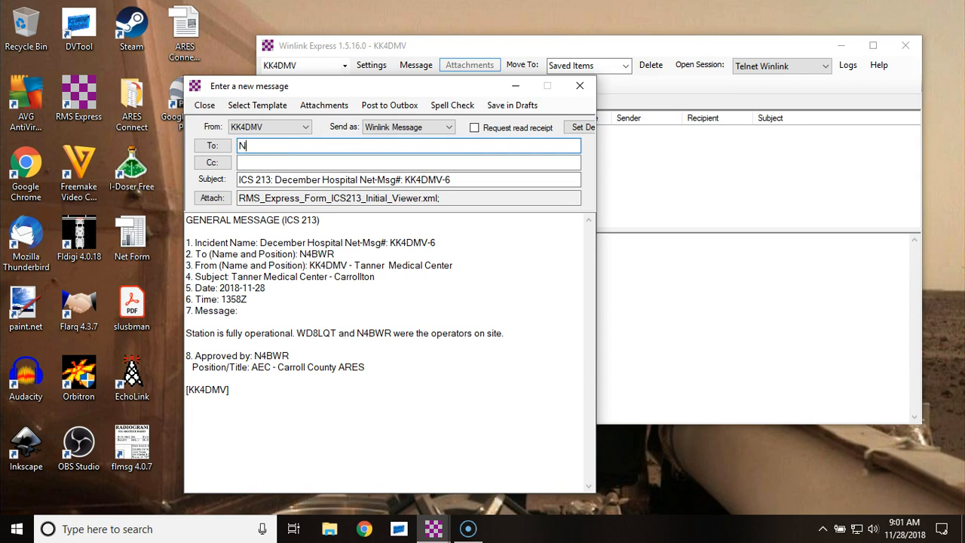
text(4BWR)
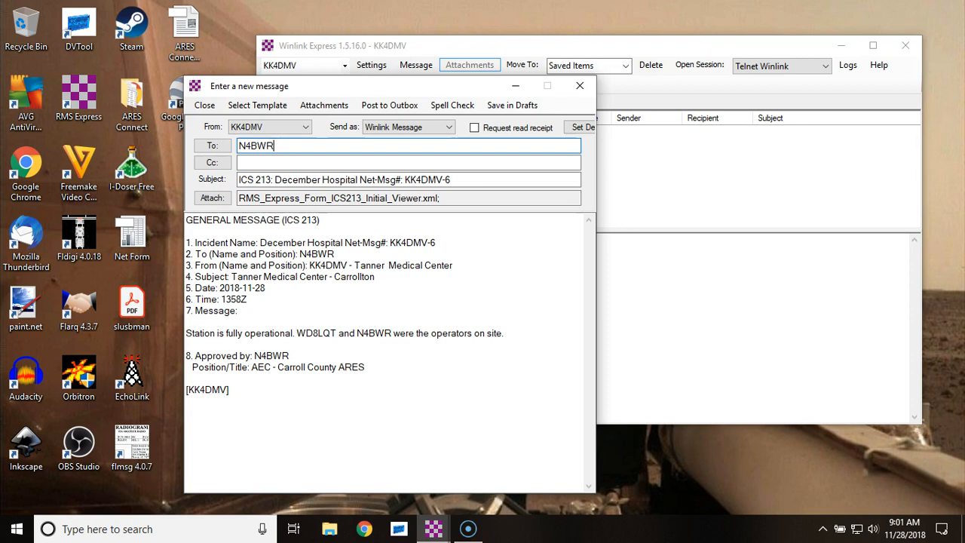
mouse_move(257, 105)
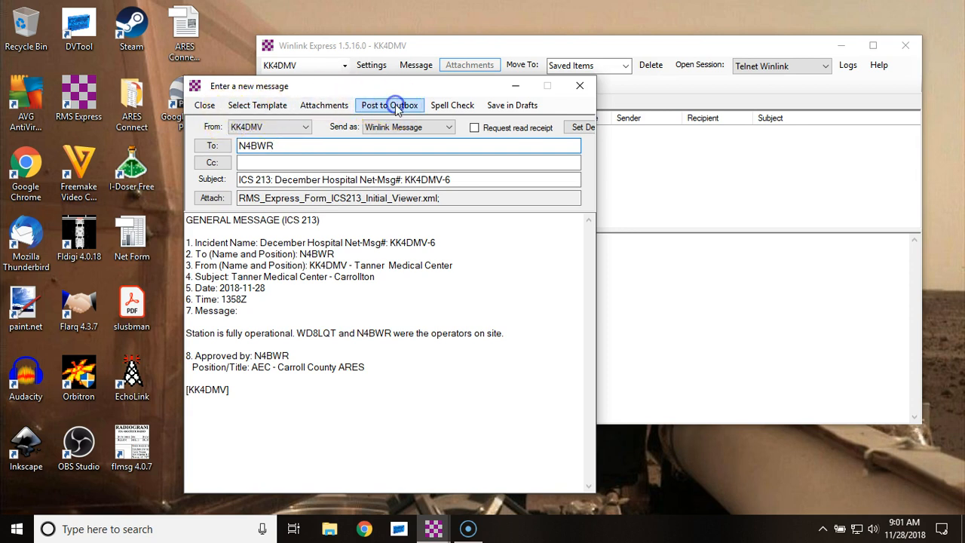
click(389, 104)
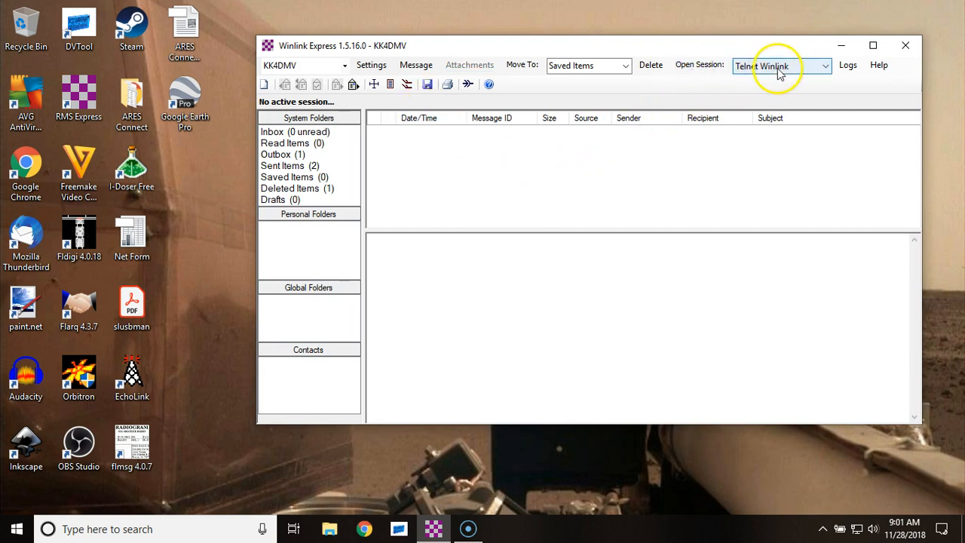
mouse_move(764, 69)
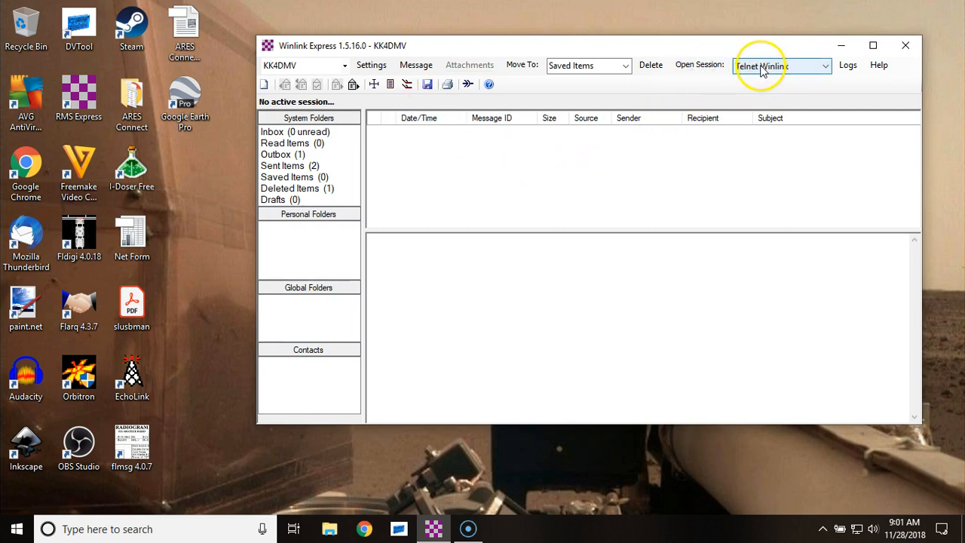
mouse_move(754, 79)
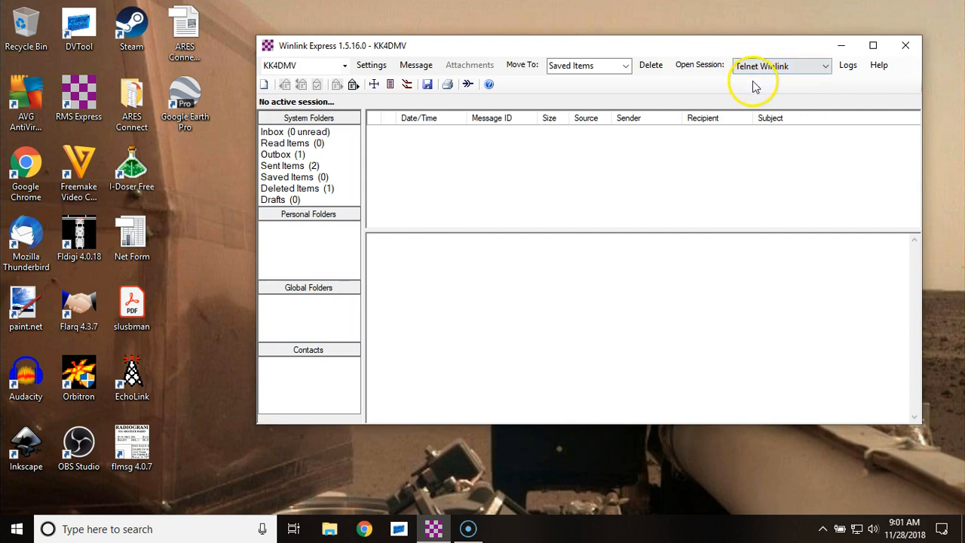
mouse_move(697, 79)
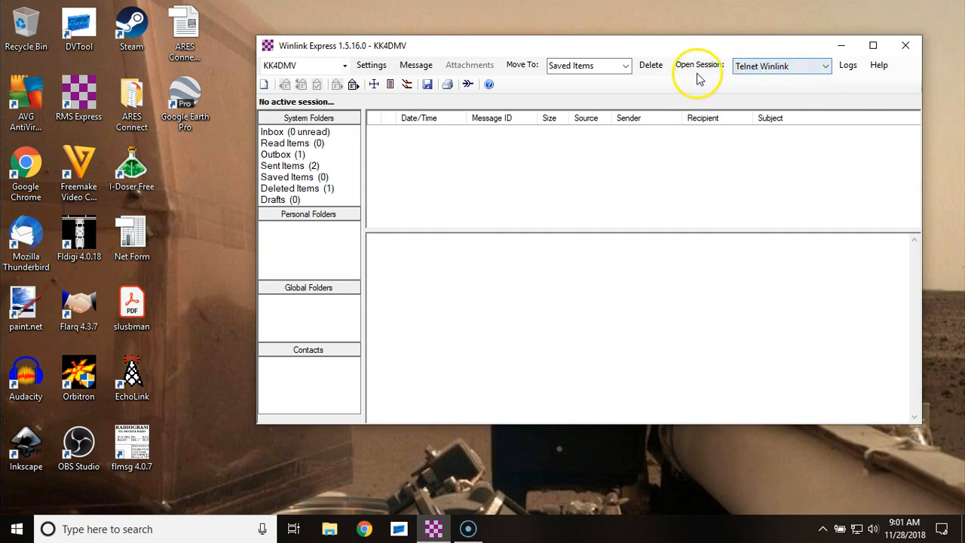
- Open a Telnet Winlink session from the Open Session control
click(696, 65)
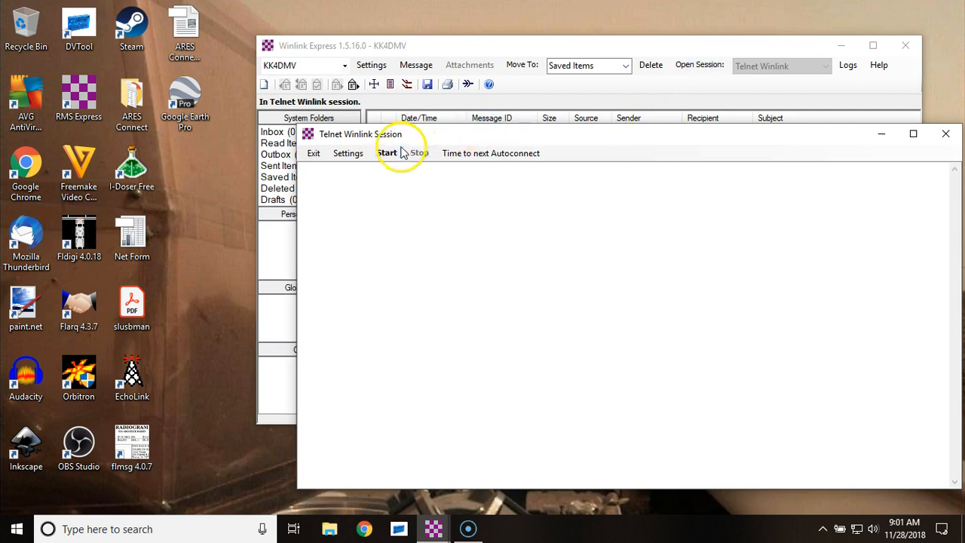
- Start the Telnet connection, let the ICS 213 message transmit, then close the session window
click(387, 152)
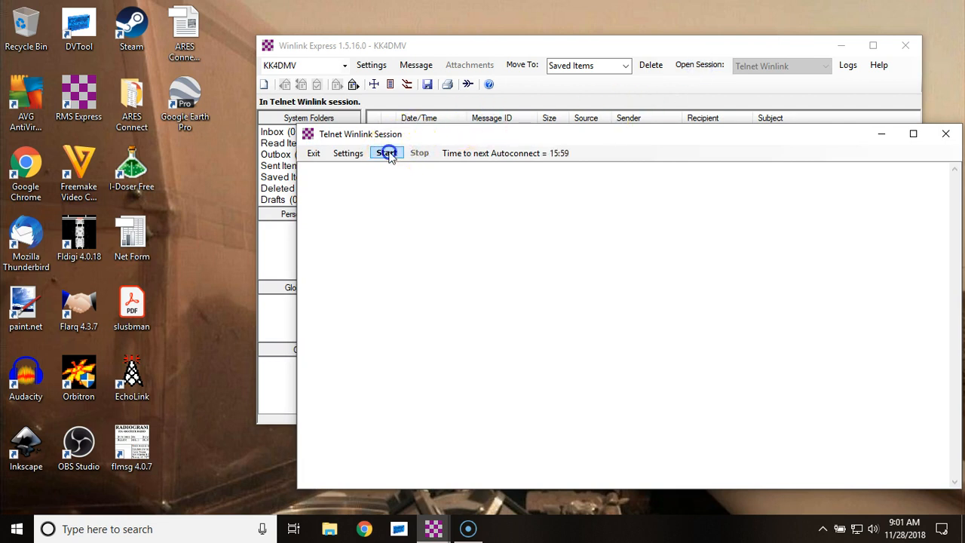
click(387, 153)
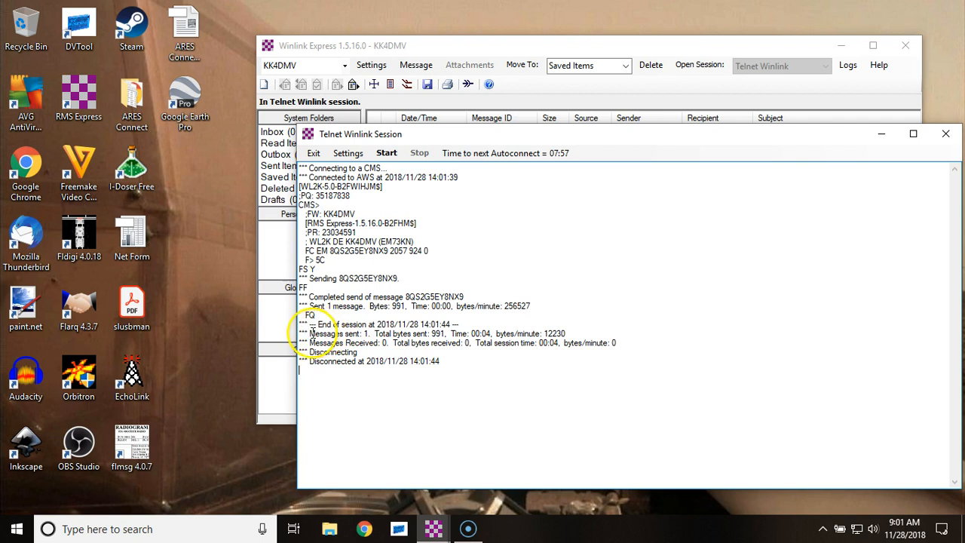
double_click(334, 333)
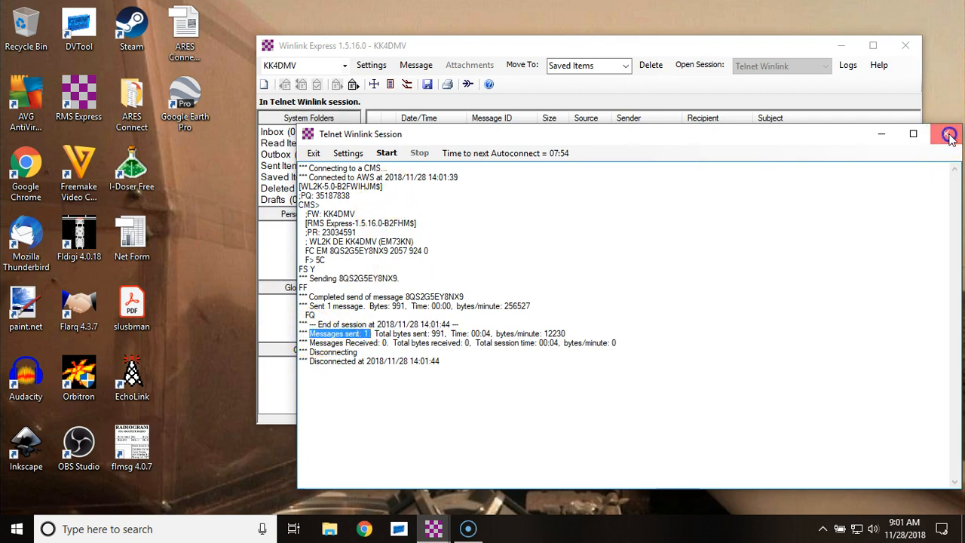
click(948, 134)
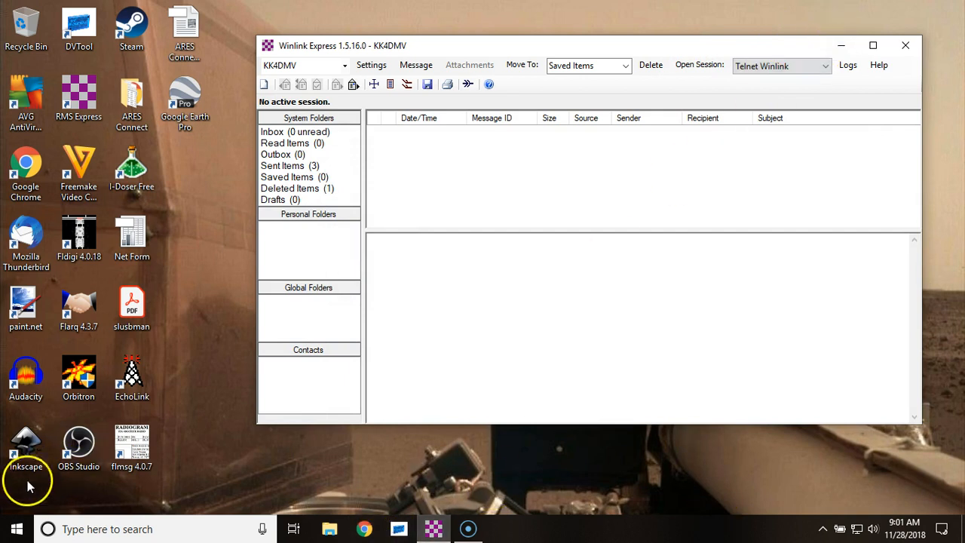
mouse_move(27, 501)
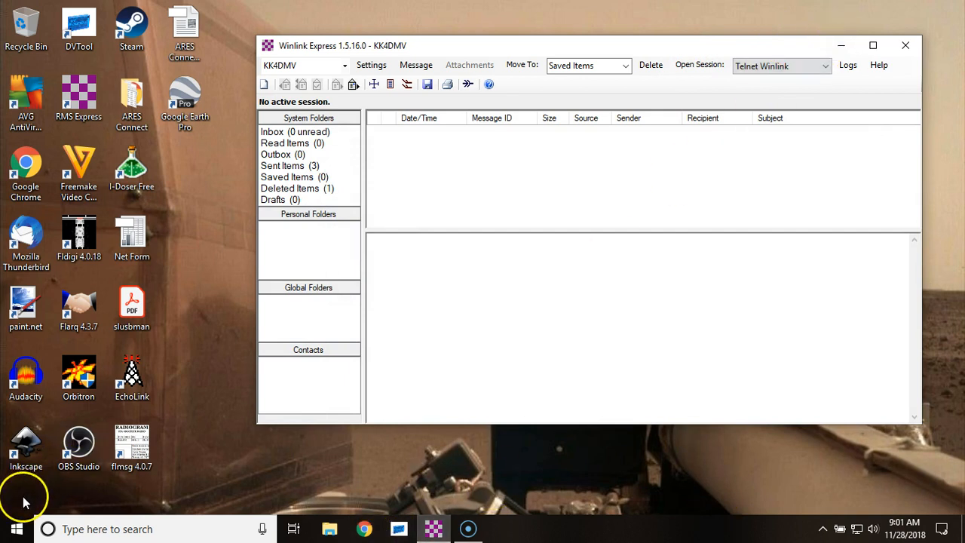